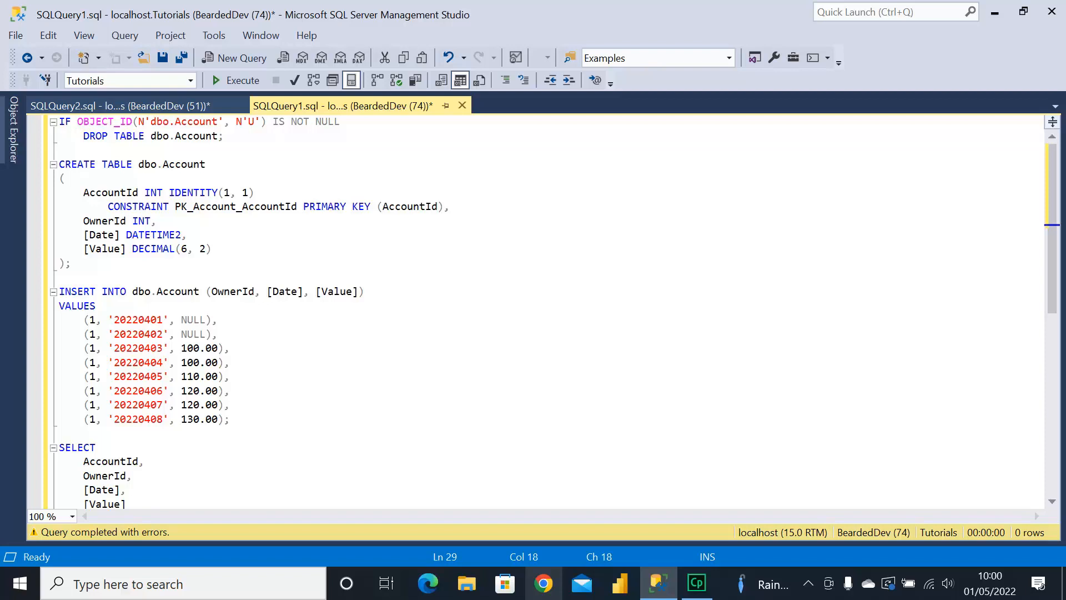
Run the script listing the Account rows, noting the NULL values among them
left_click(211, 249)
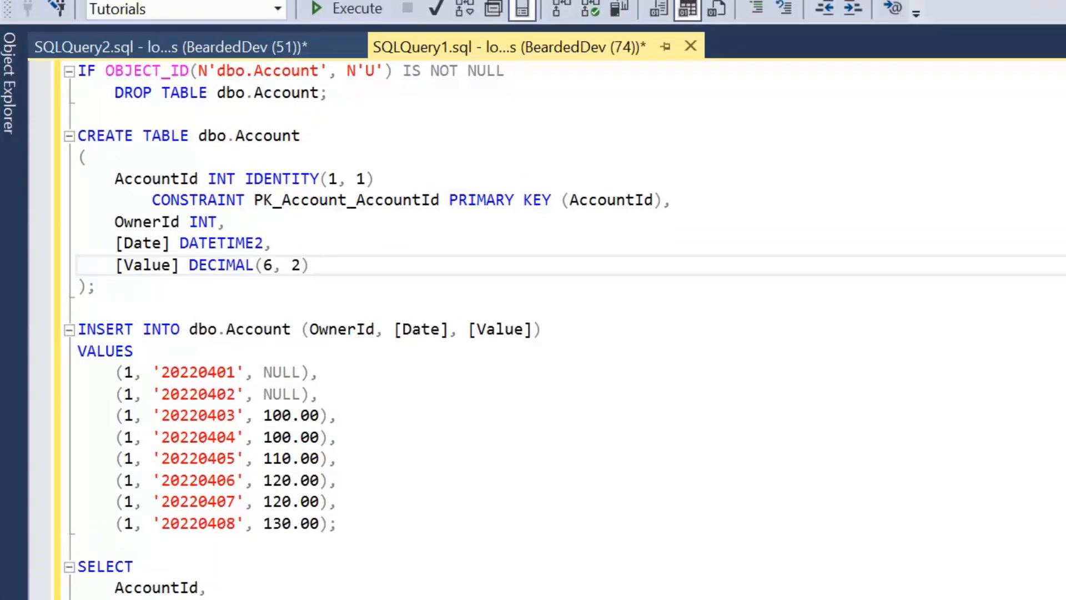
mouse_move(221, 264)
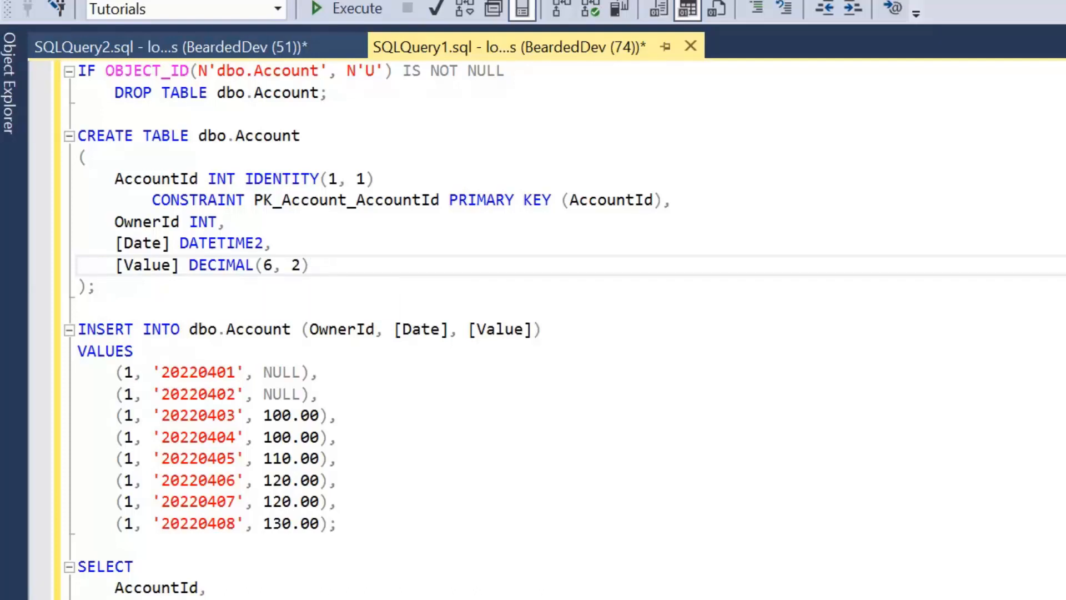
left_click(310, 265)
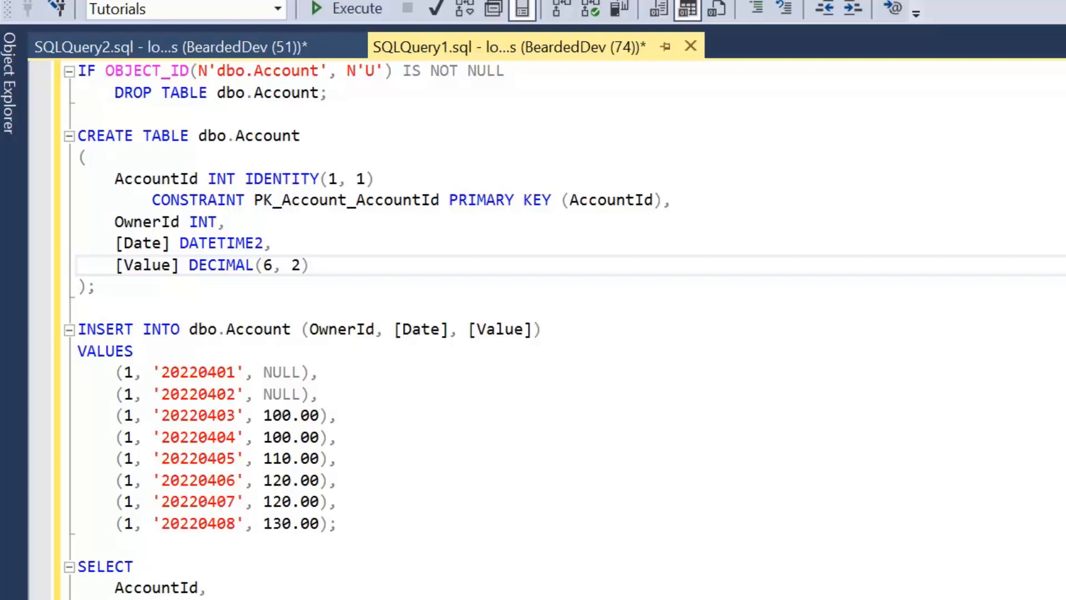
left_click(310, 265)
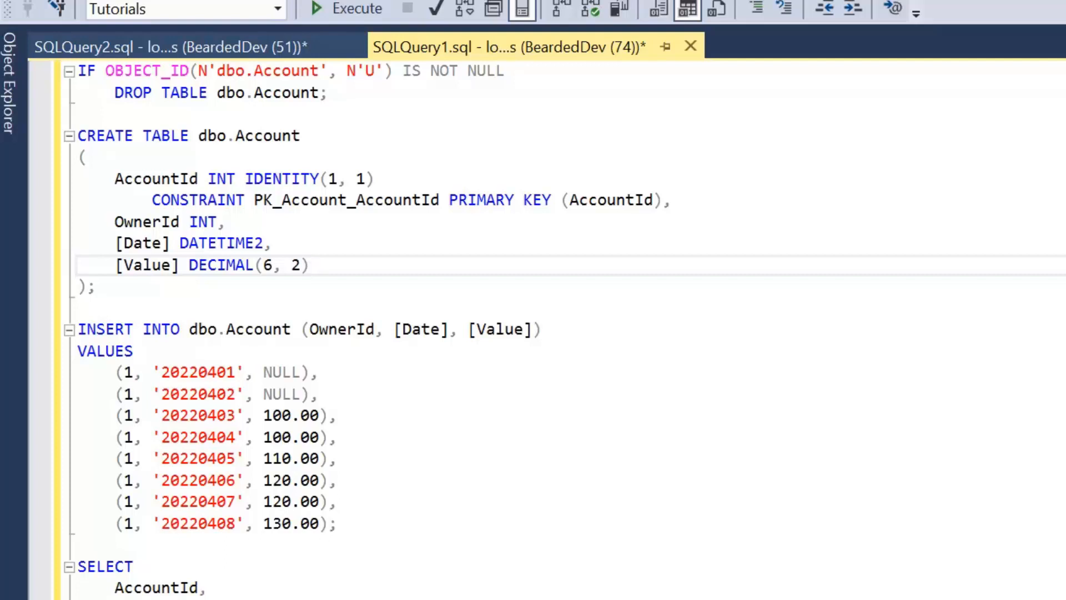
scroll("up", 3)
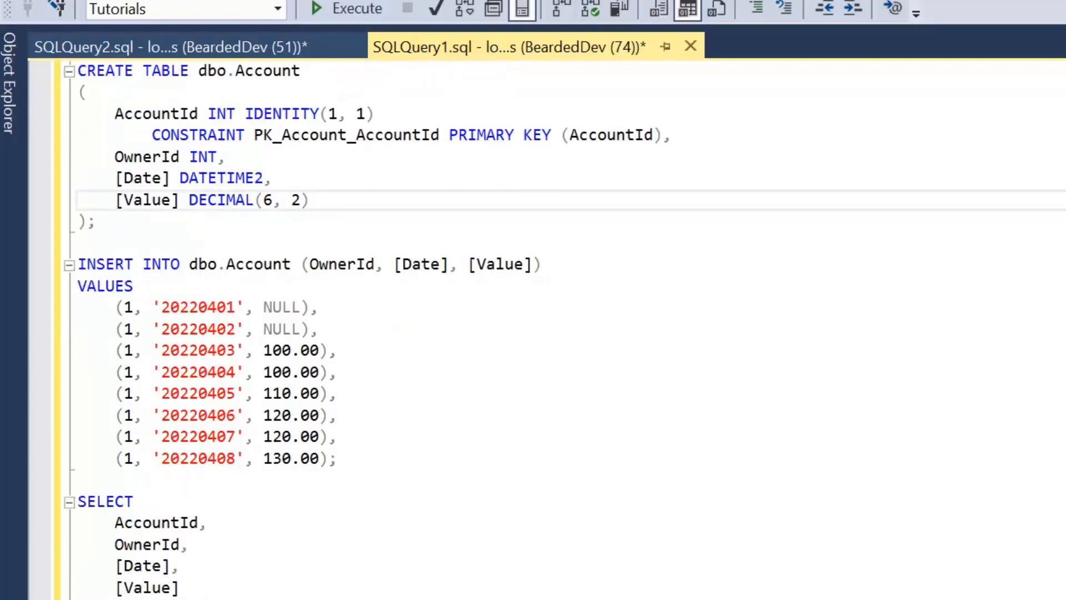
double_click(281, 306)
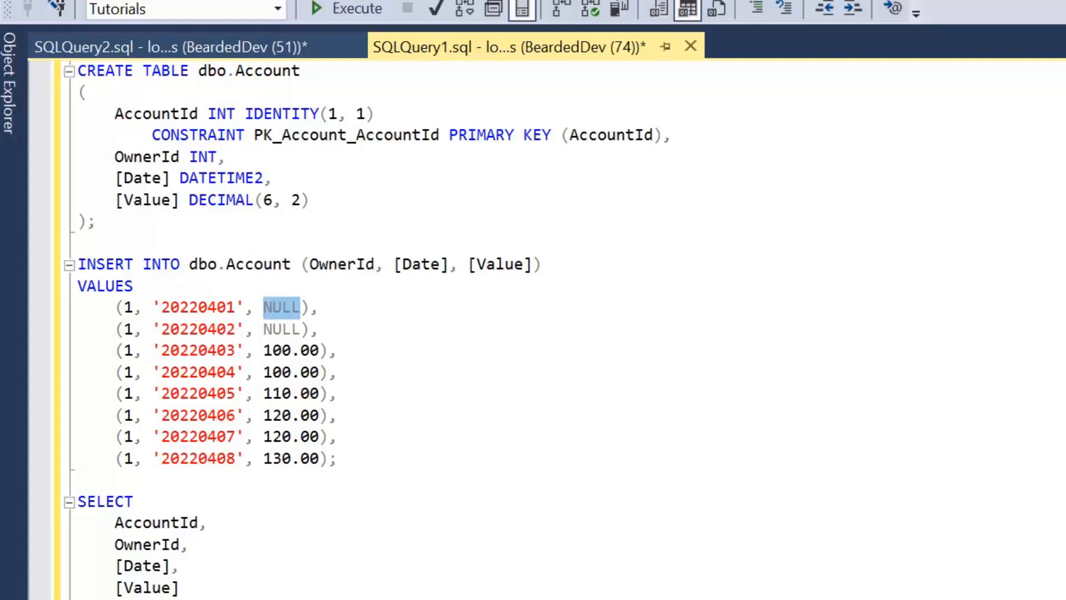
left_click(320, 307)
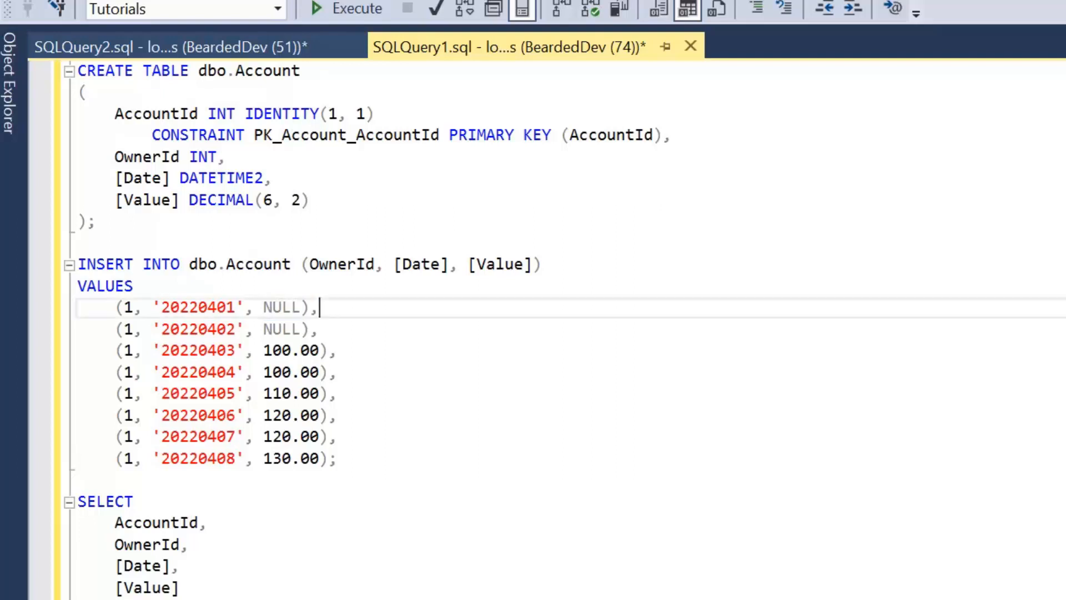
scroll("down", 3)
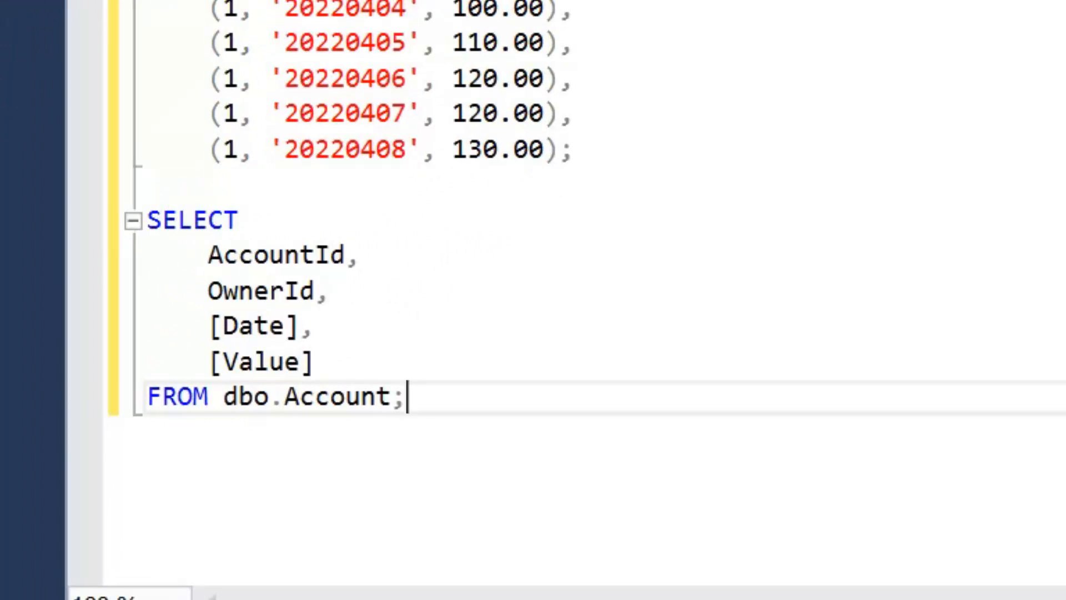
key("F5")
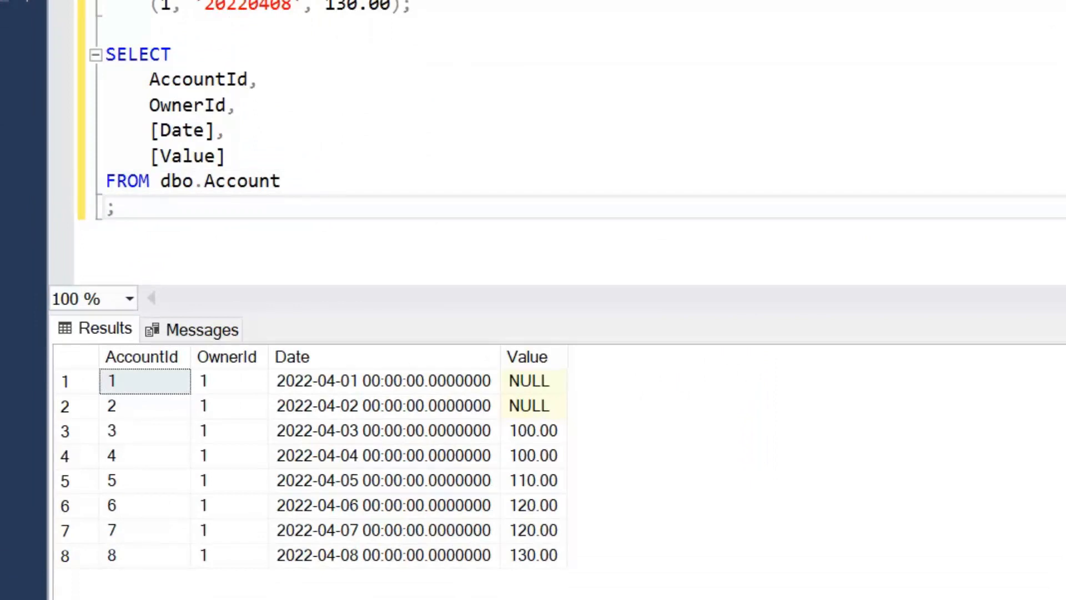
Sort the Account query by [Value] DESC and rerun it
type("OR")
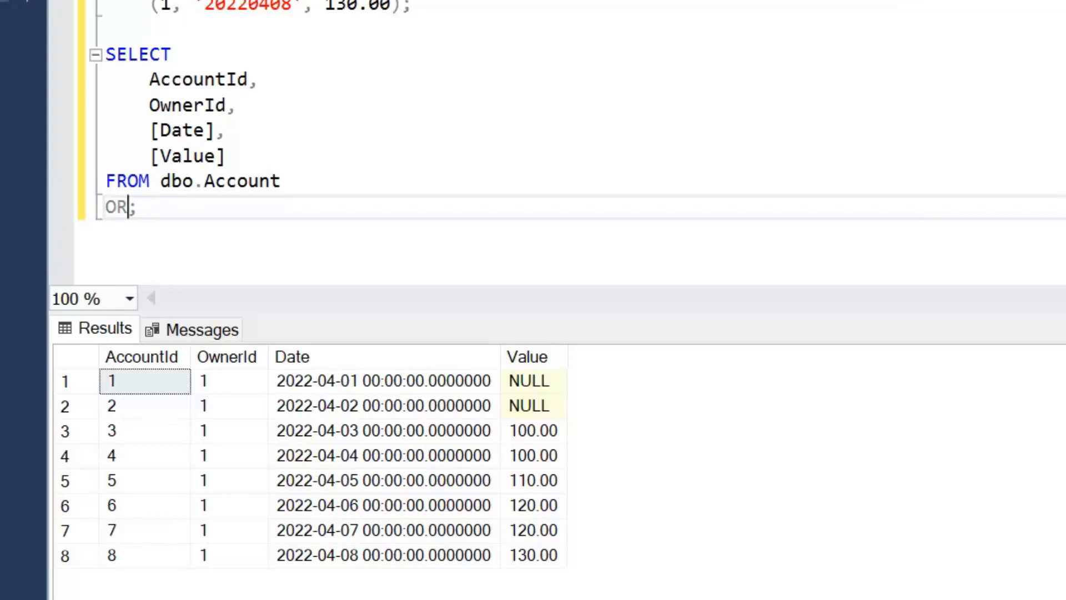
type("DER BY [V")
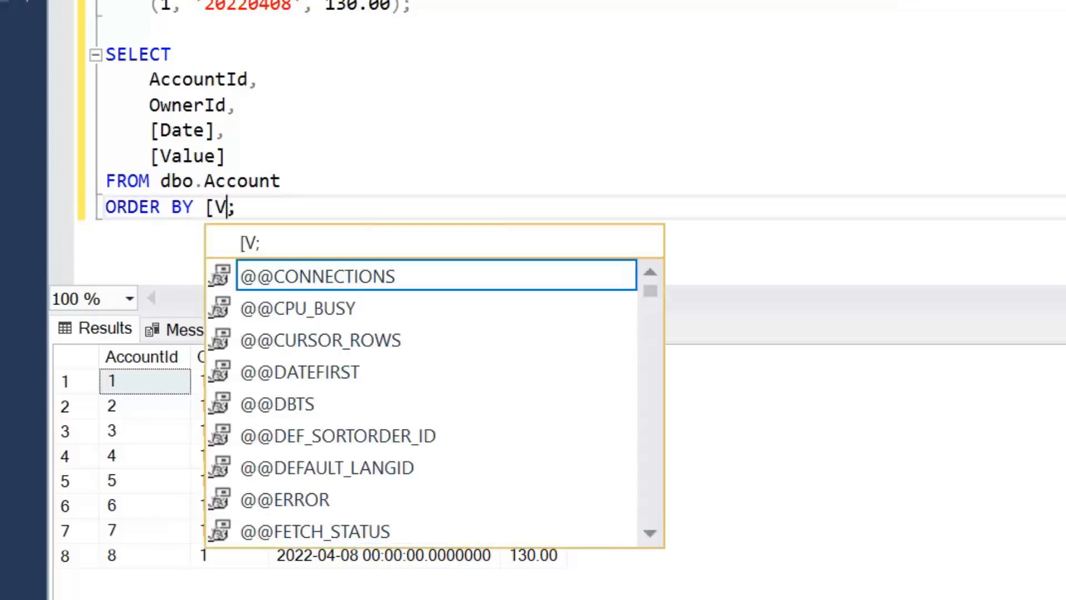
type("alue]")
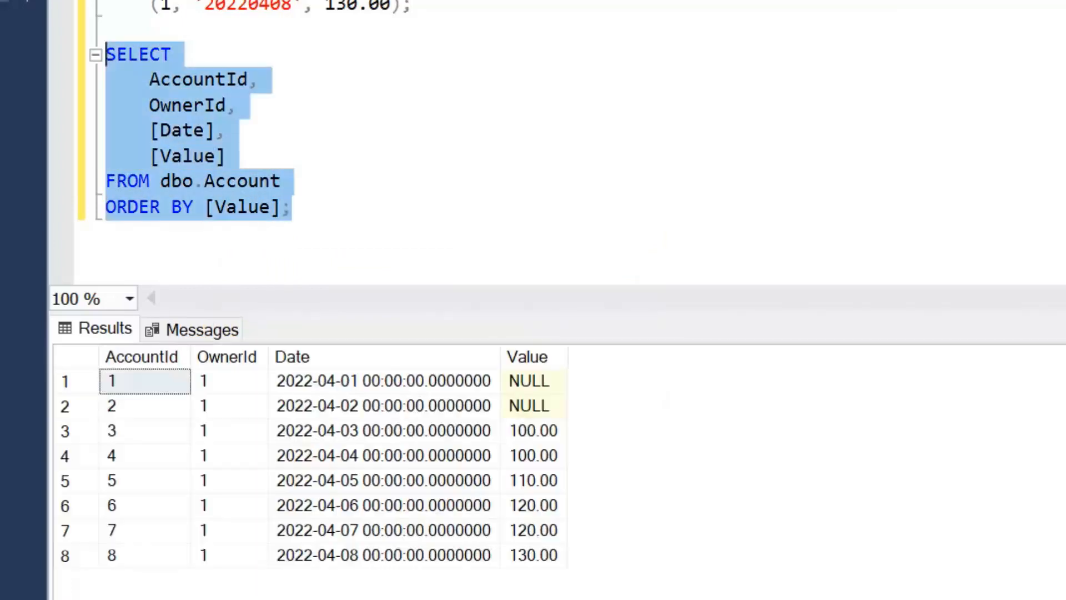
mouse_move(564, 384)
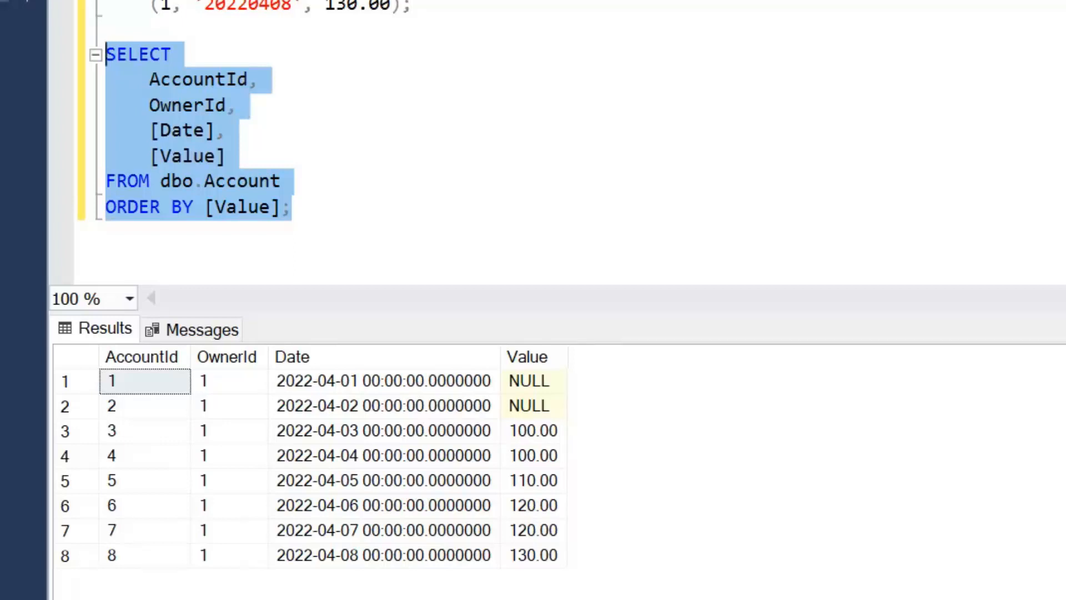
left_click(289, 207)
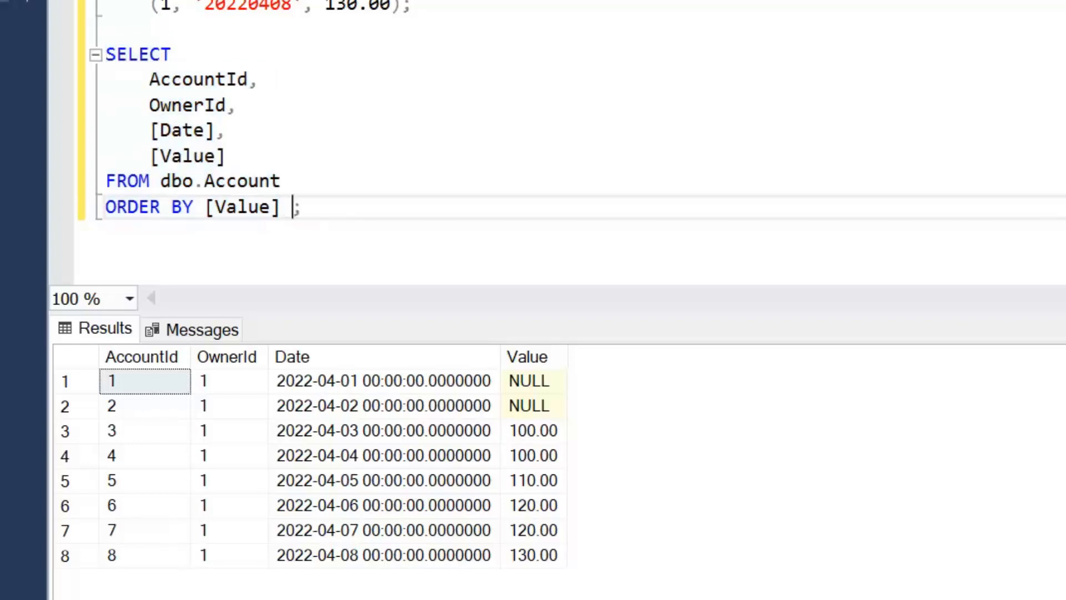
type("DESC")
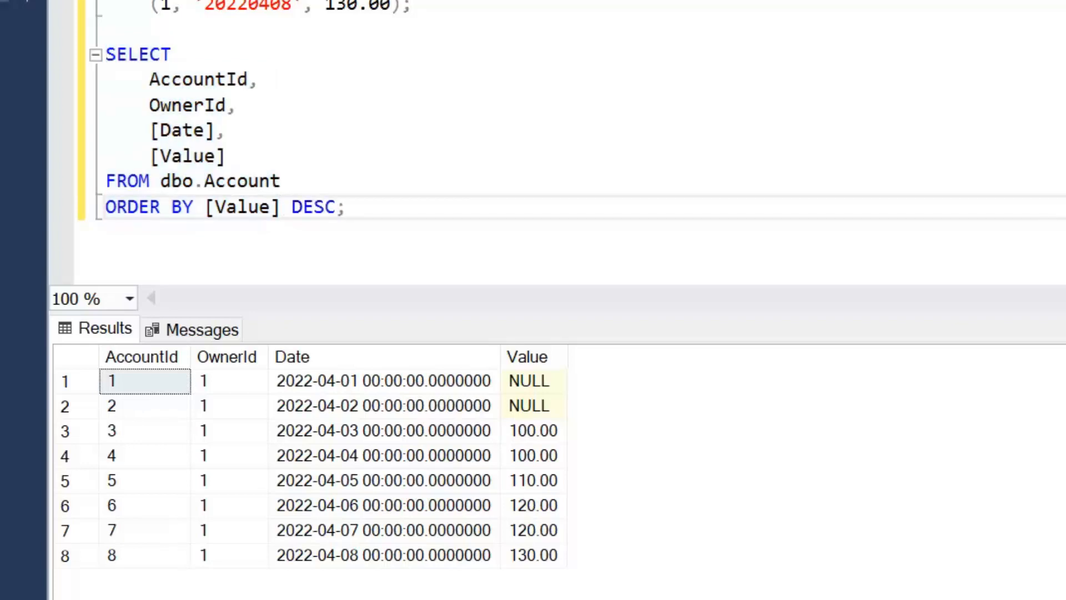
left_click(95, 54)
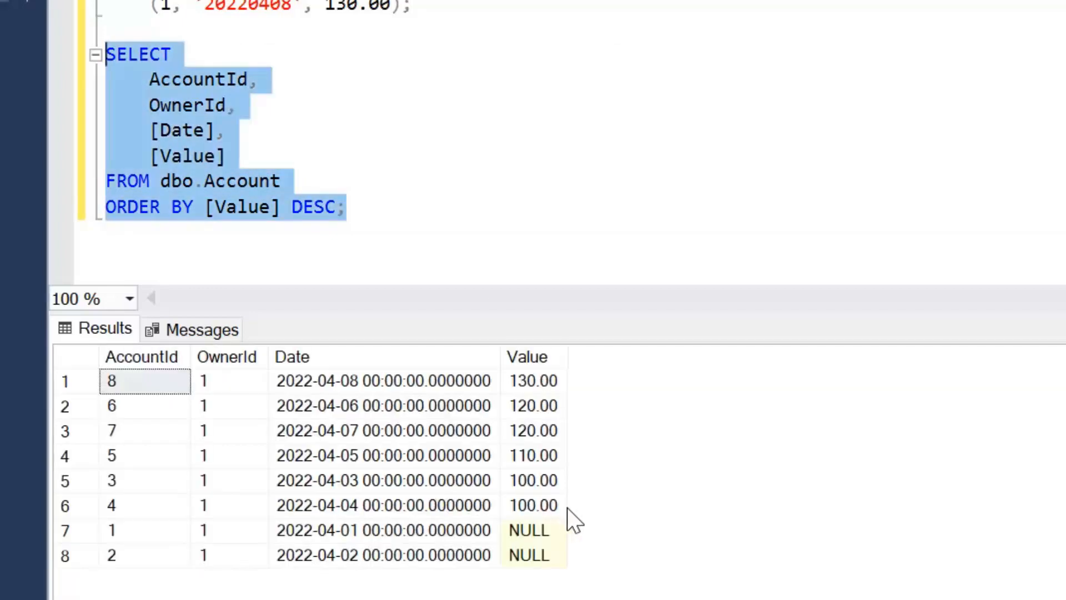
mouse_move(632, 489)
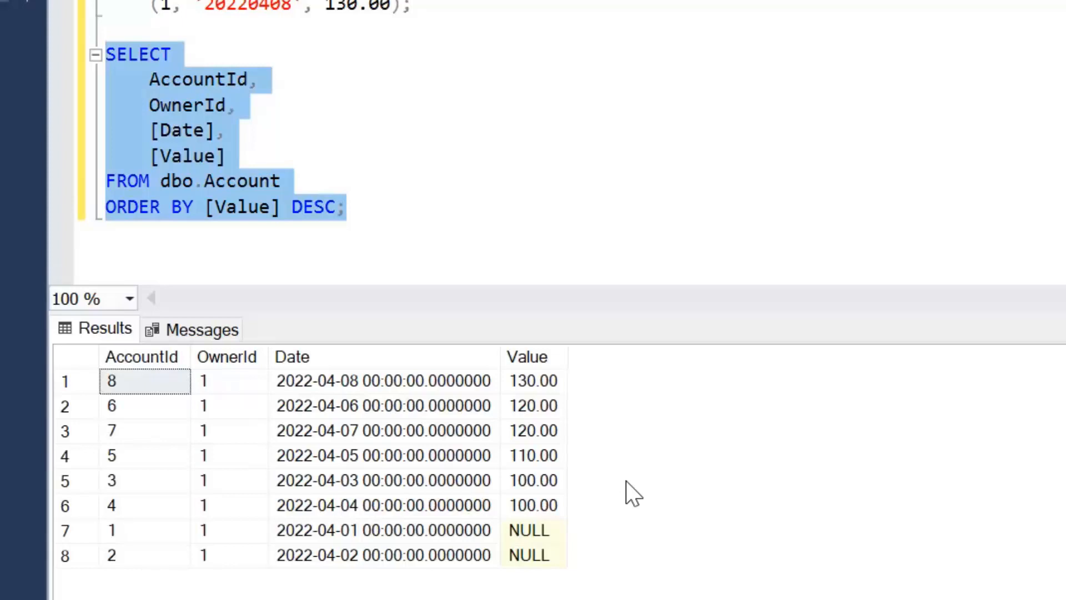
mouse_move(658, 471)
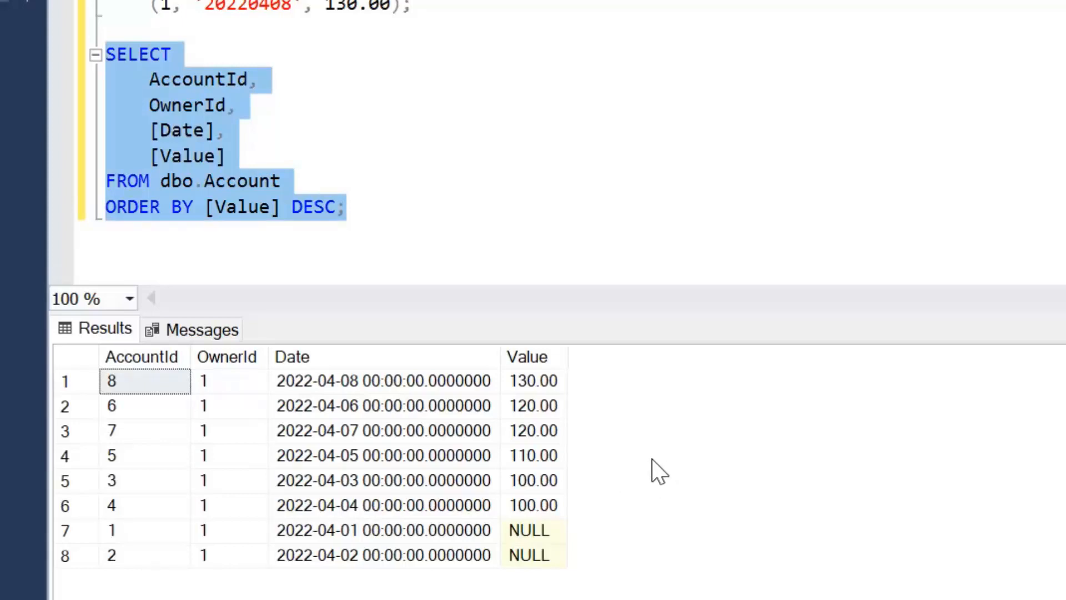
Remove DESC and rerun the query sorted by Value ascending
left_click(333, 207)
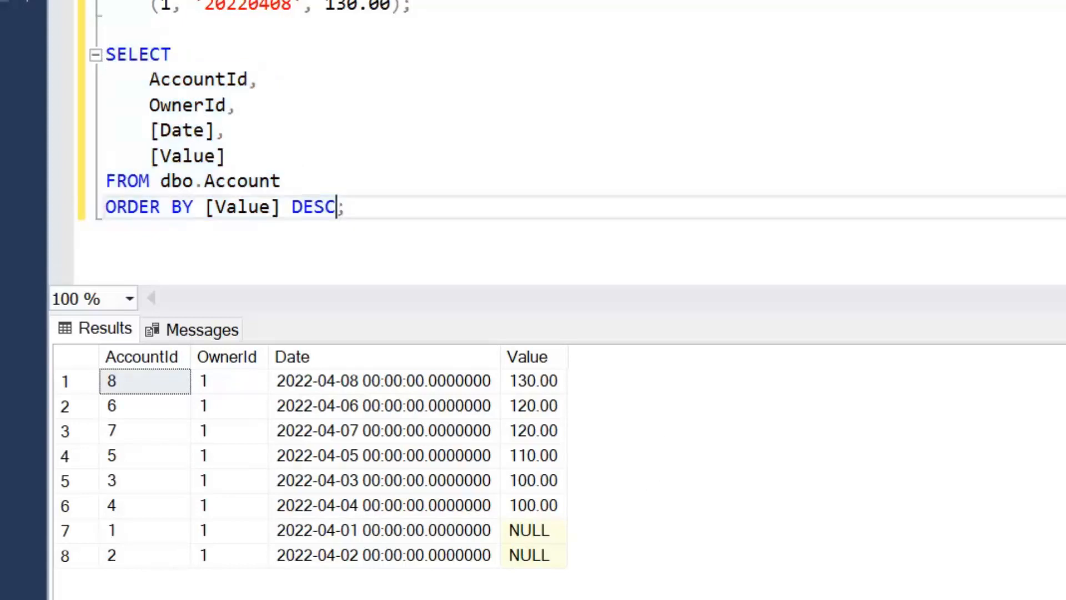
key("Backspace")
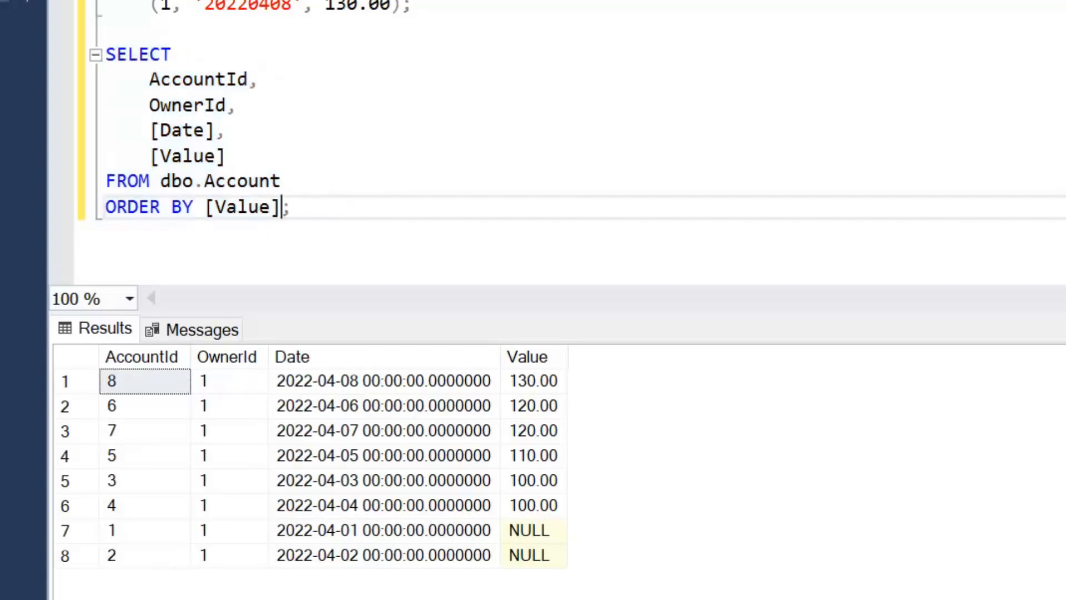
left_click_drag(106, 54, 288, 207)
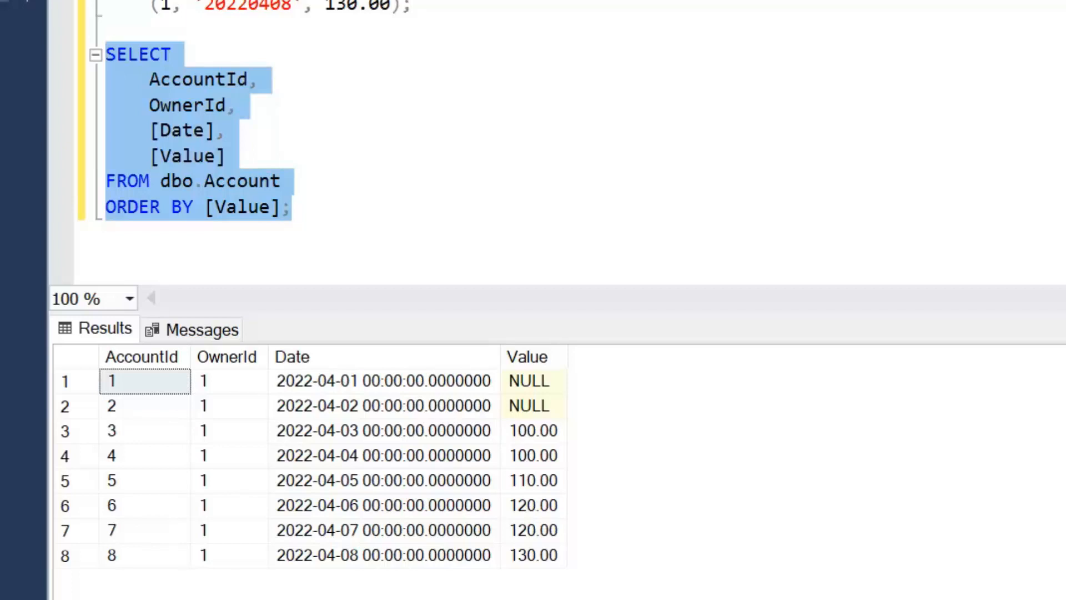
Change the sort to ISNULL([Value], 999) and select the query to run
left_click(203, 206)
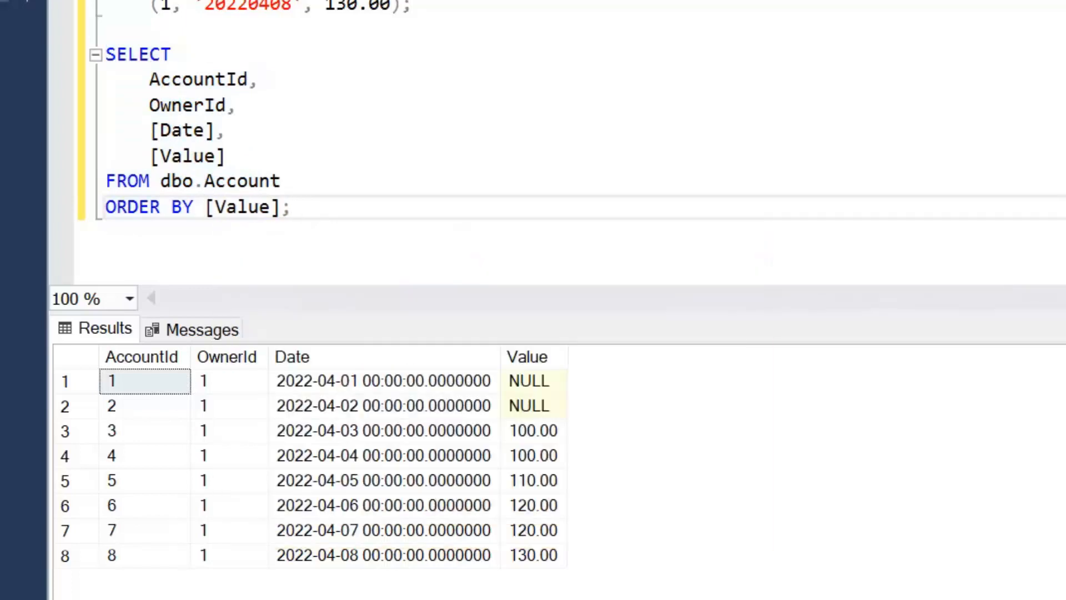
type("ISNULL(")
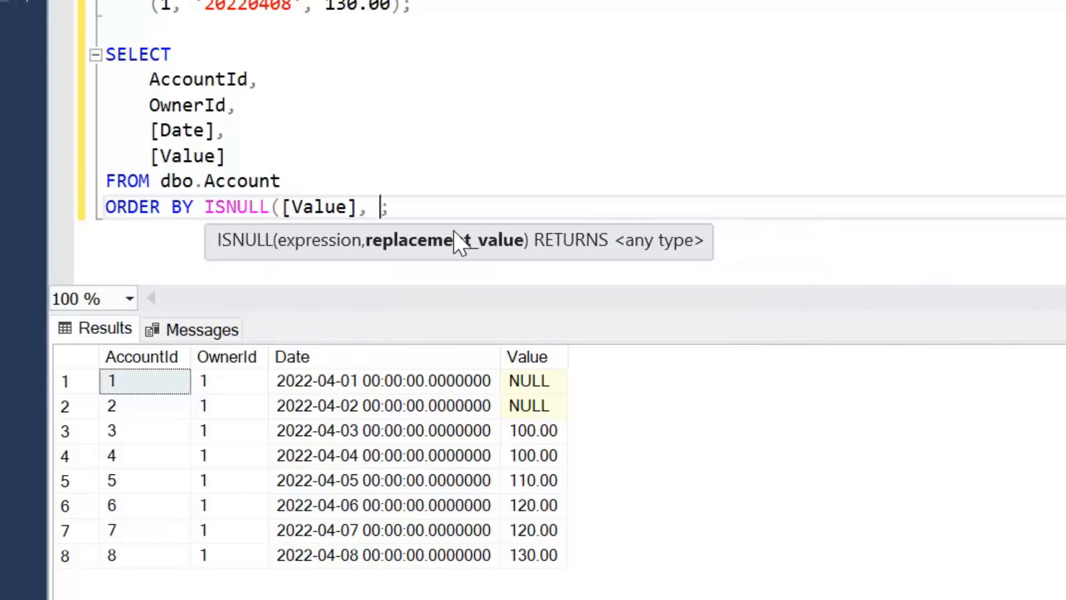
type("999)")
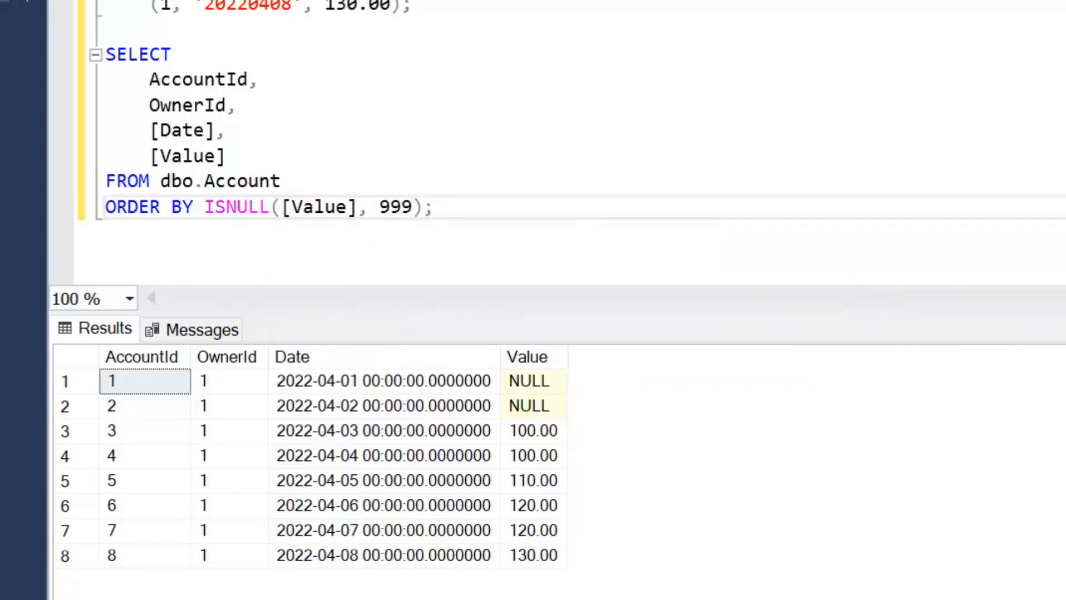
left_click_drag(106, 54, 431, 207)
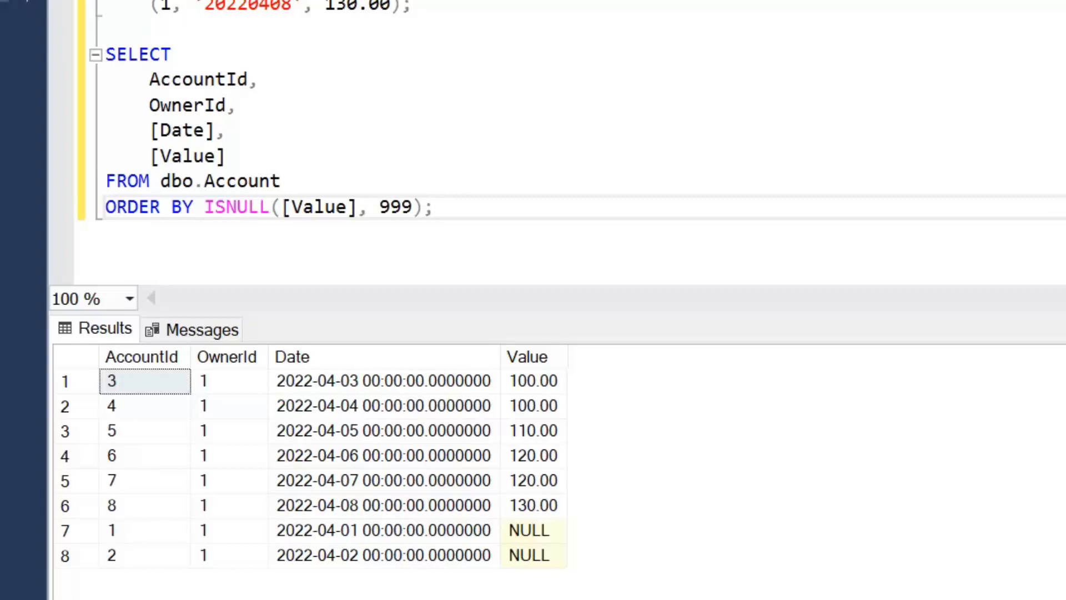
Change the ISNULL replacement from 999 to 10000, then to 10000.00
left_click(433, 207)
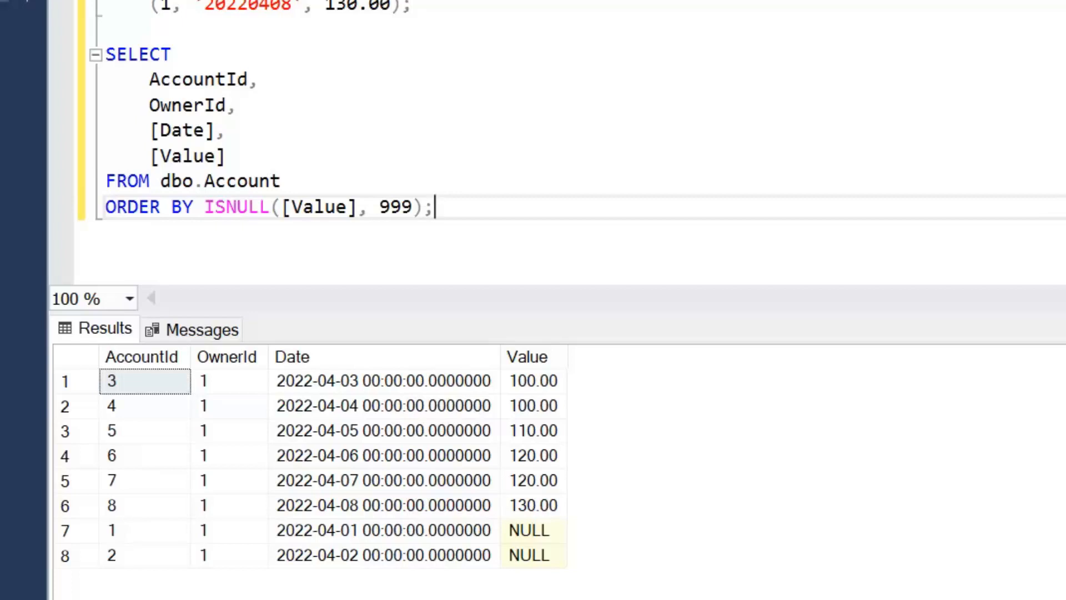
scroll("up", 3)
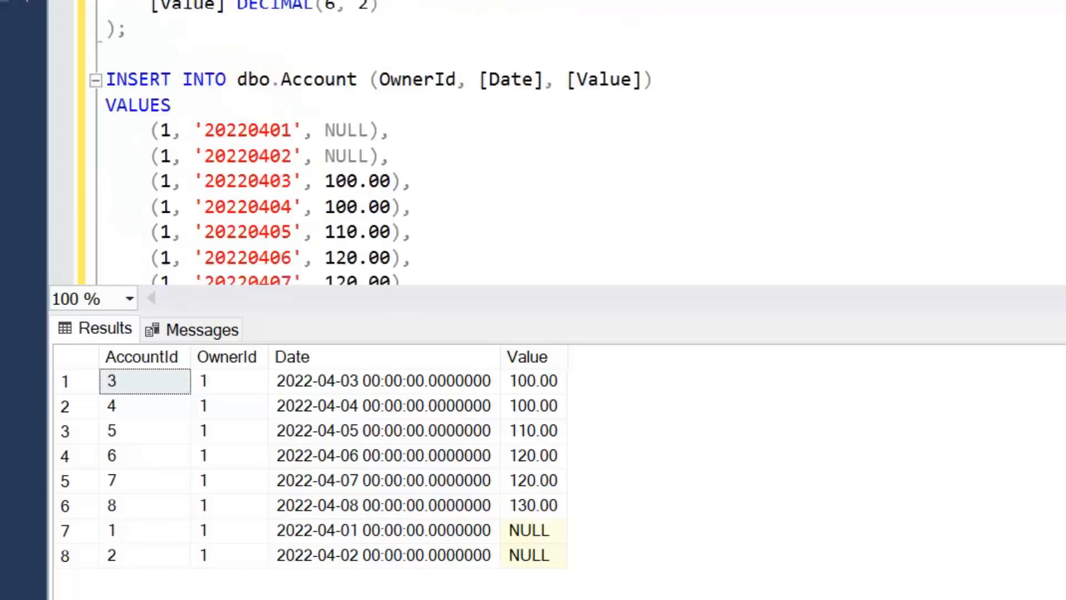
scroll("up", 3)
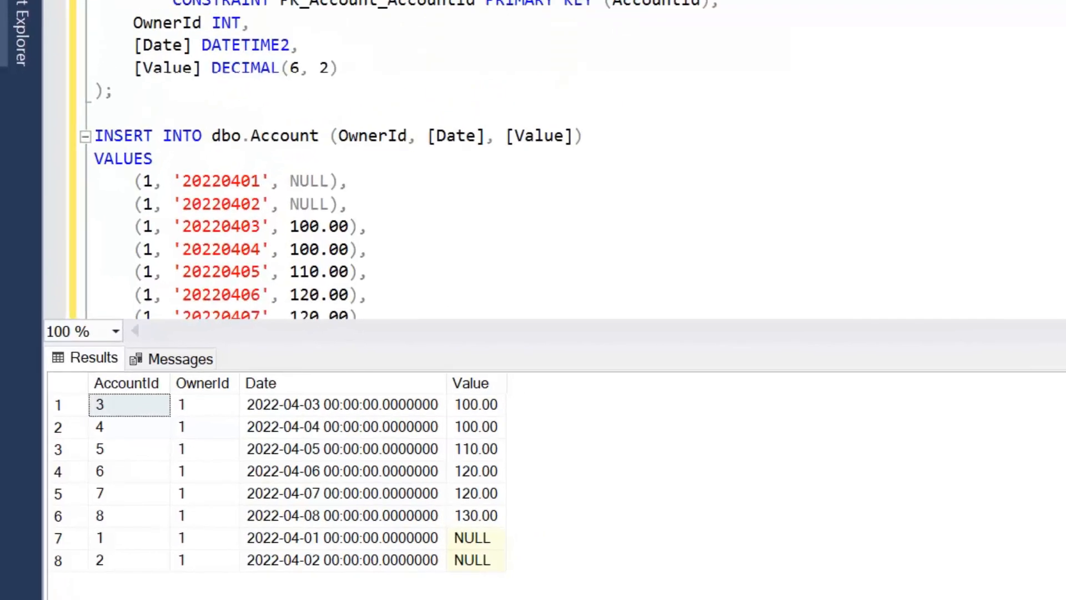
scroll("down", 3)
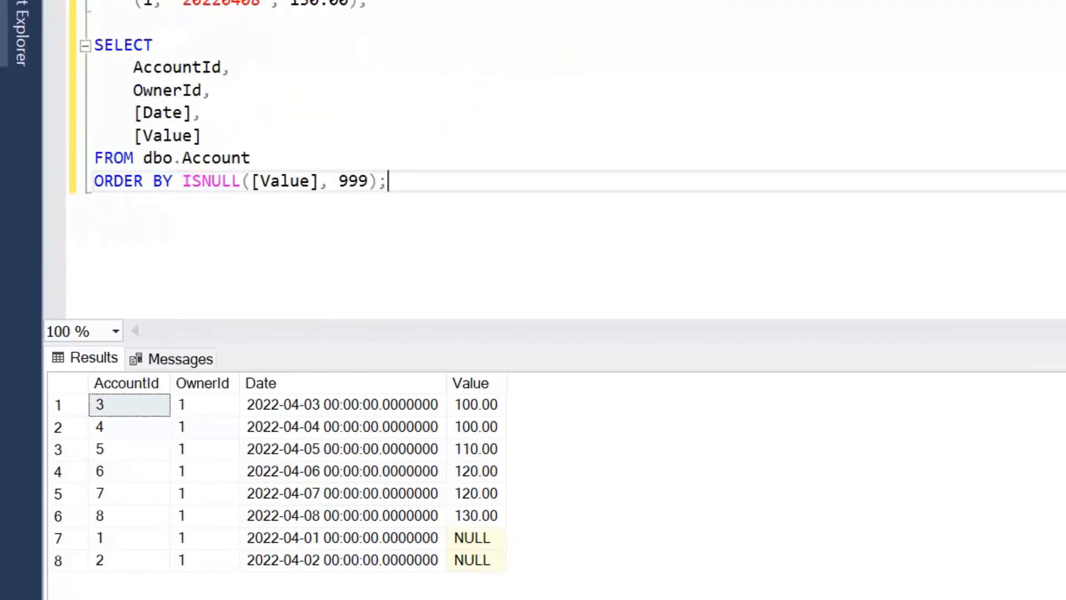
type("9")
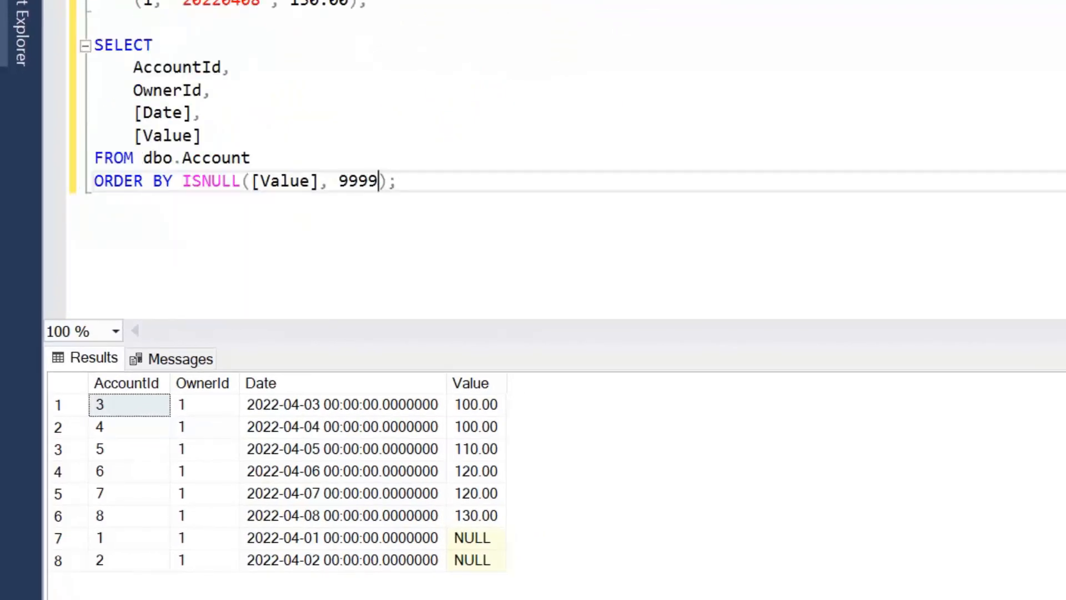
type(".99")
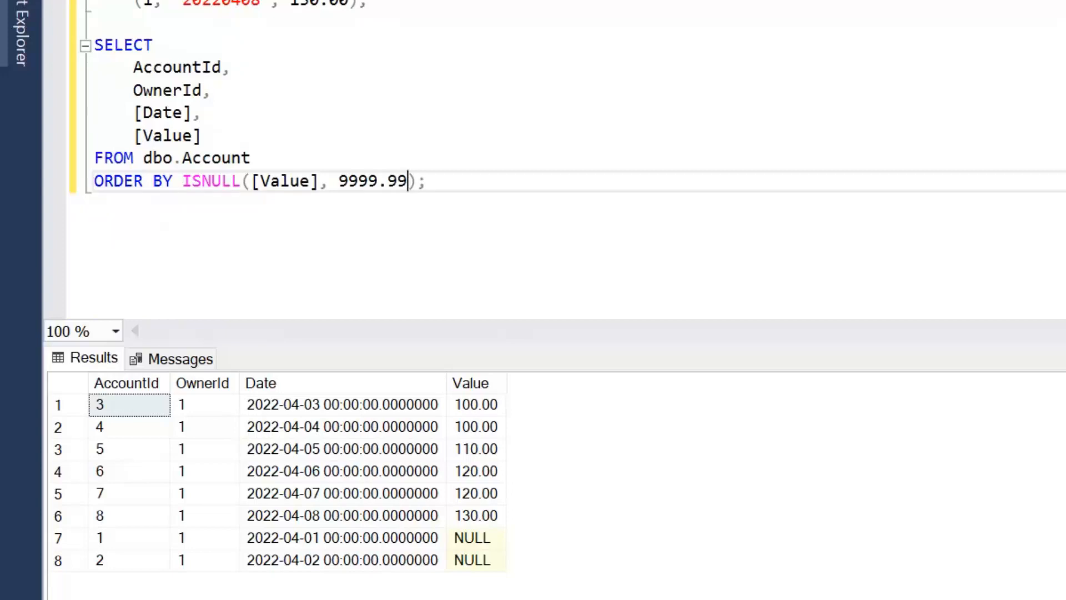
left_click_drag(94, 44, 425, 181)
type("1")
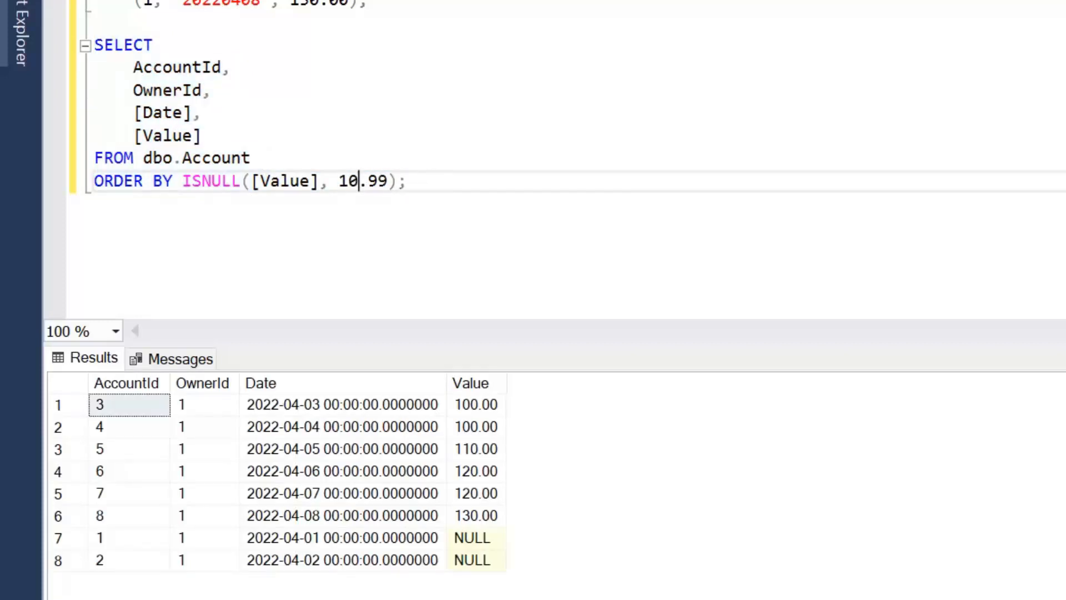
type("000")
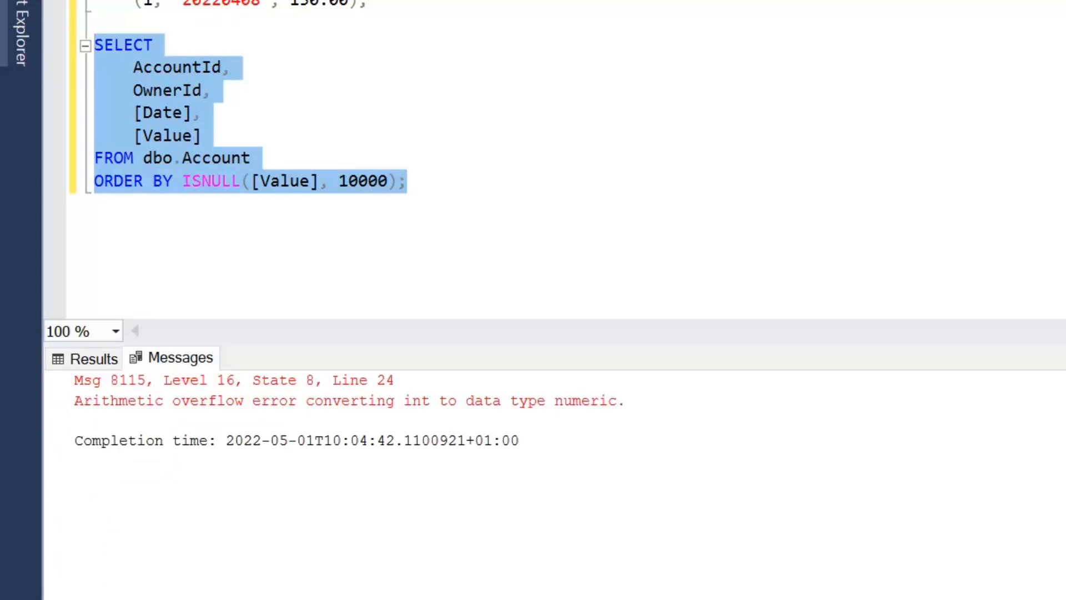
type(".00")
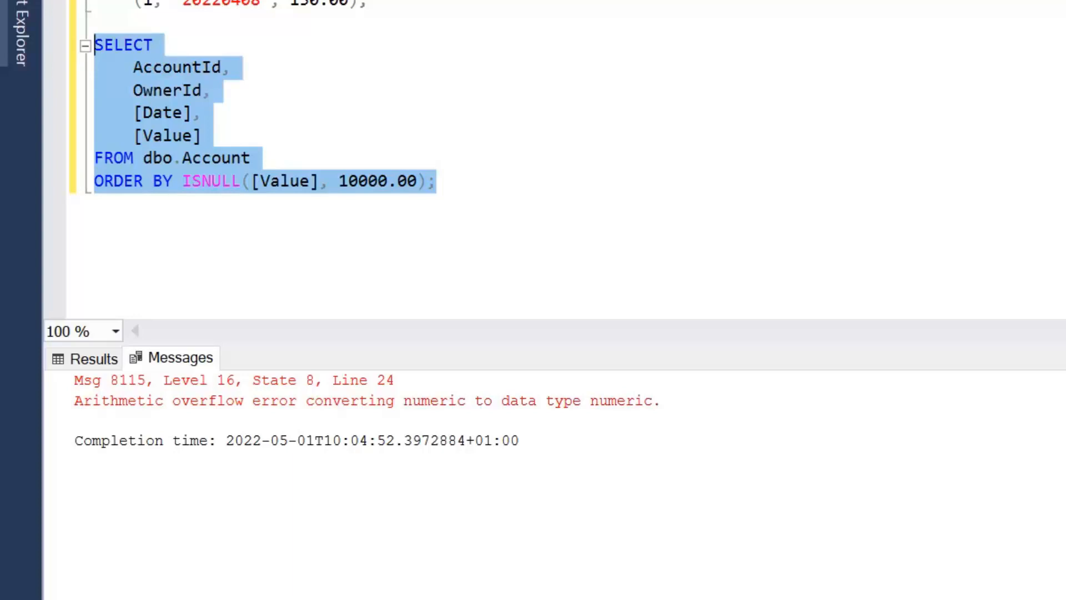
mouse_move(241, 194)
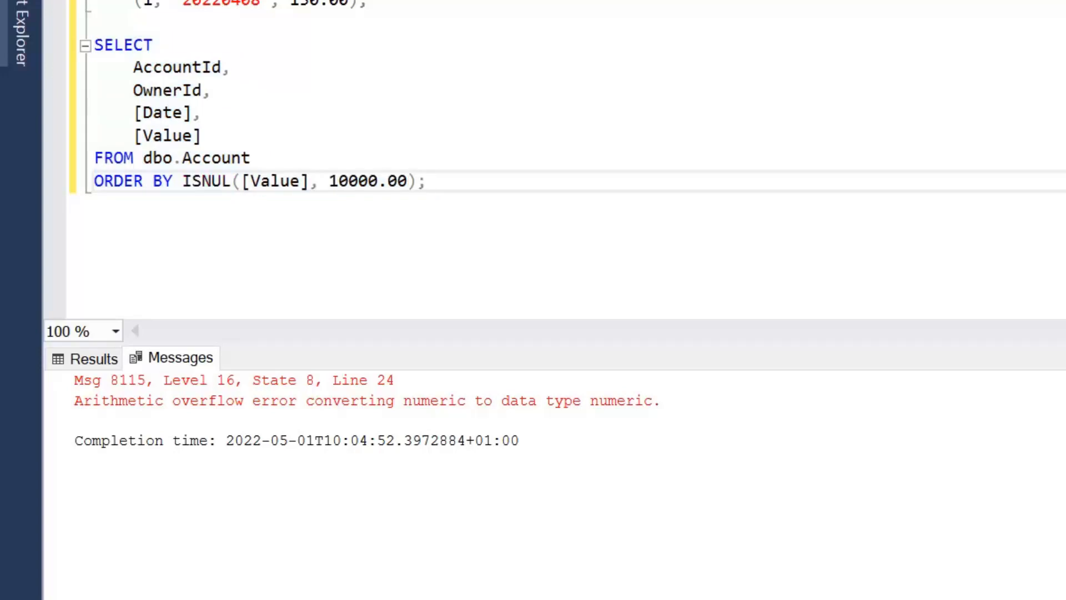
Switch to COALESCE([Value], 10000), dropping the .00, and run the selected query
type("co")
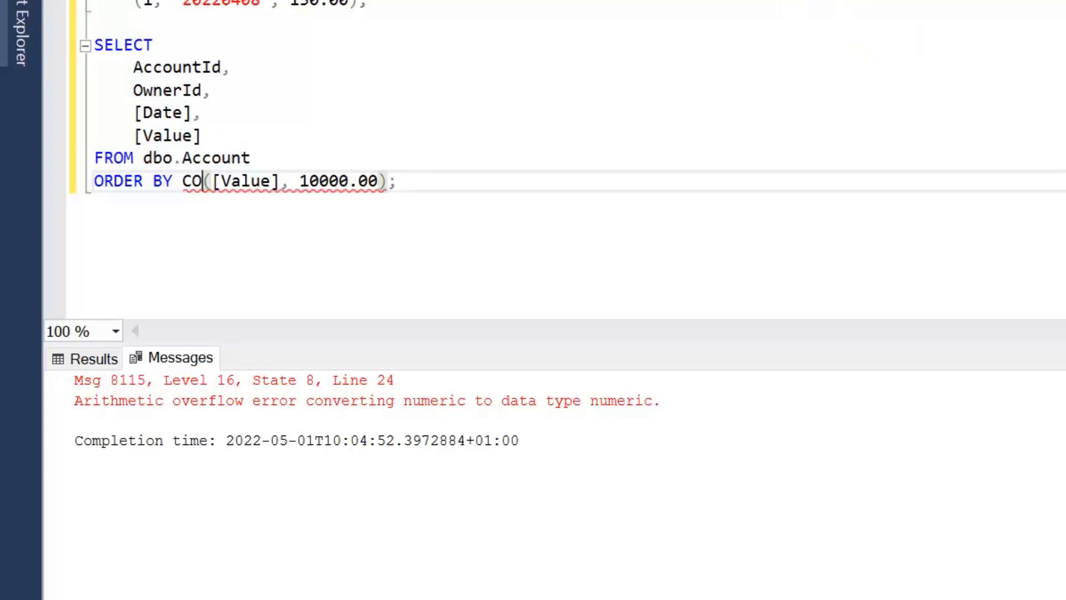
type("ALESCE")
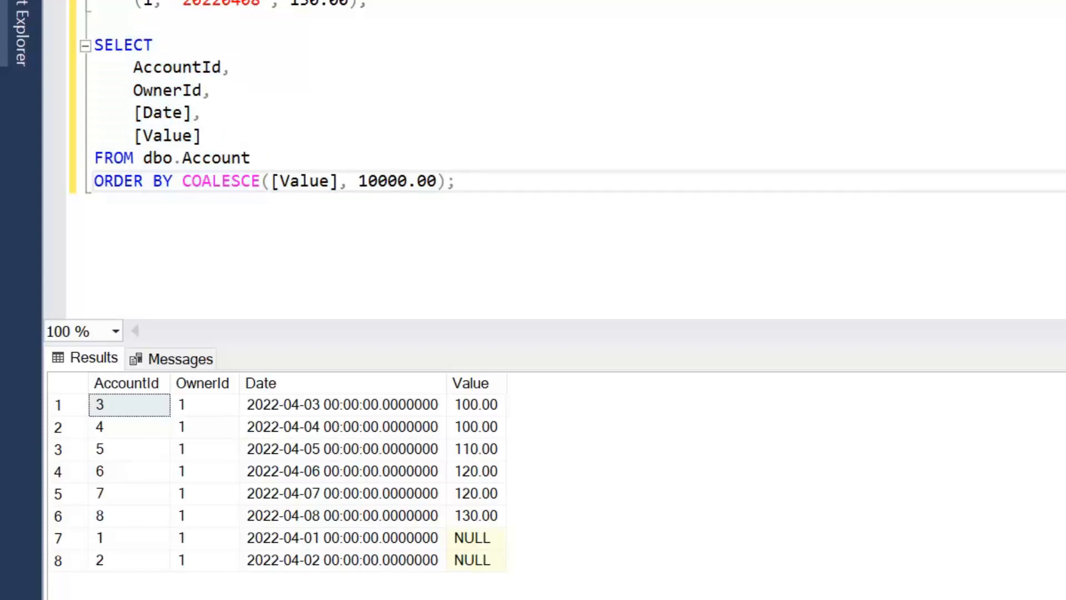
left_click(456, 181)
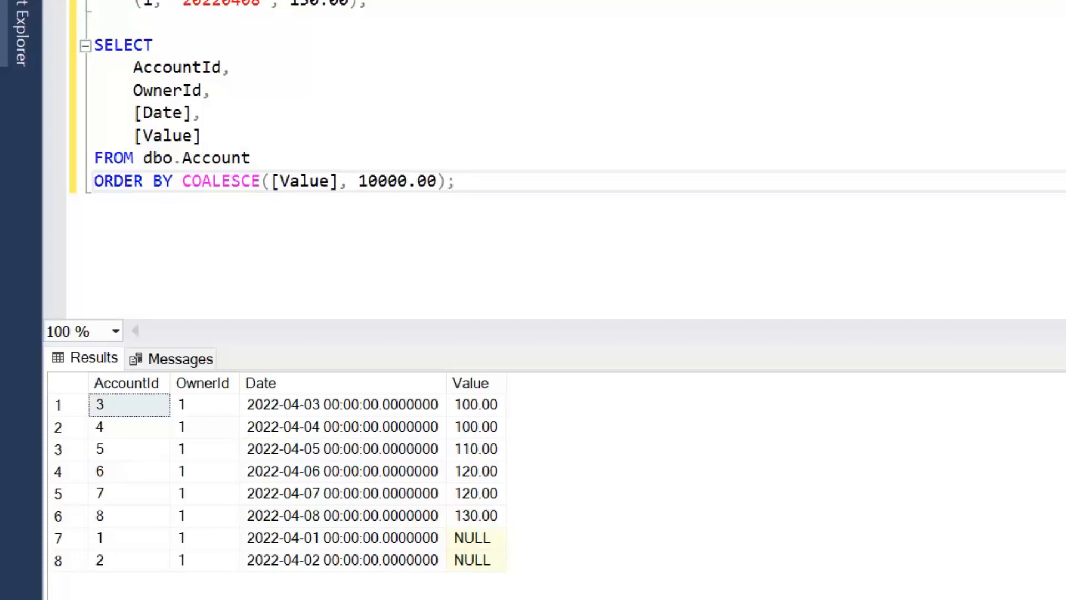
key("BackSpace")
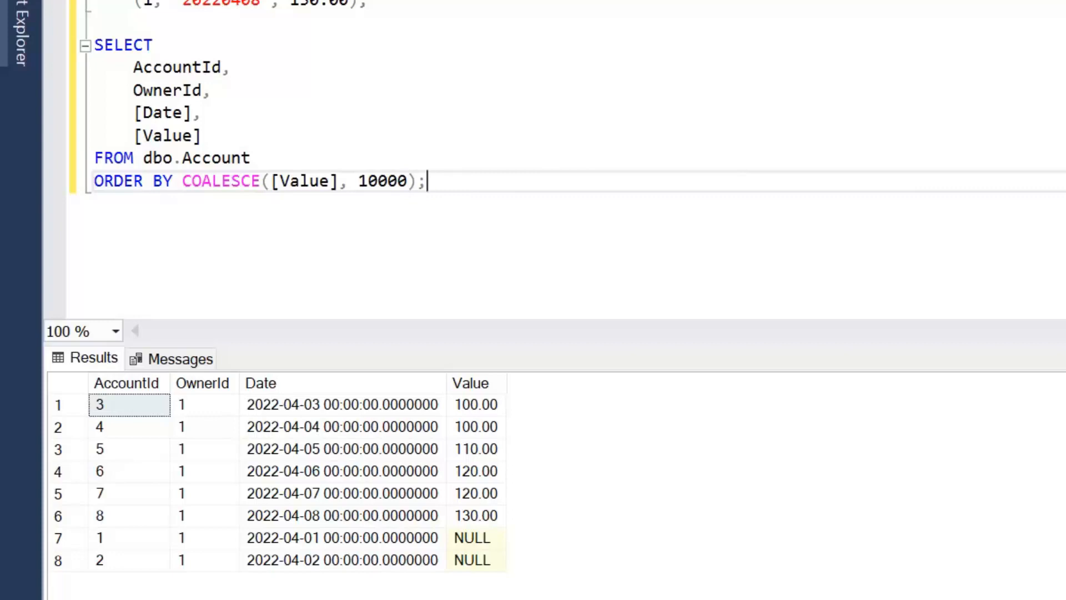
left_click_drag(95, 45, 425, 182)
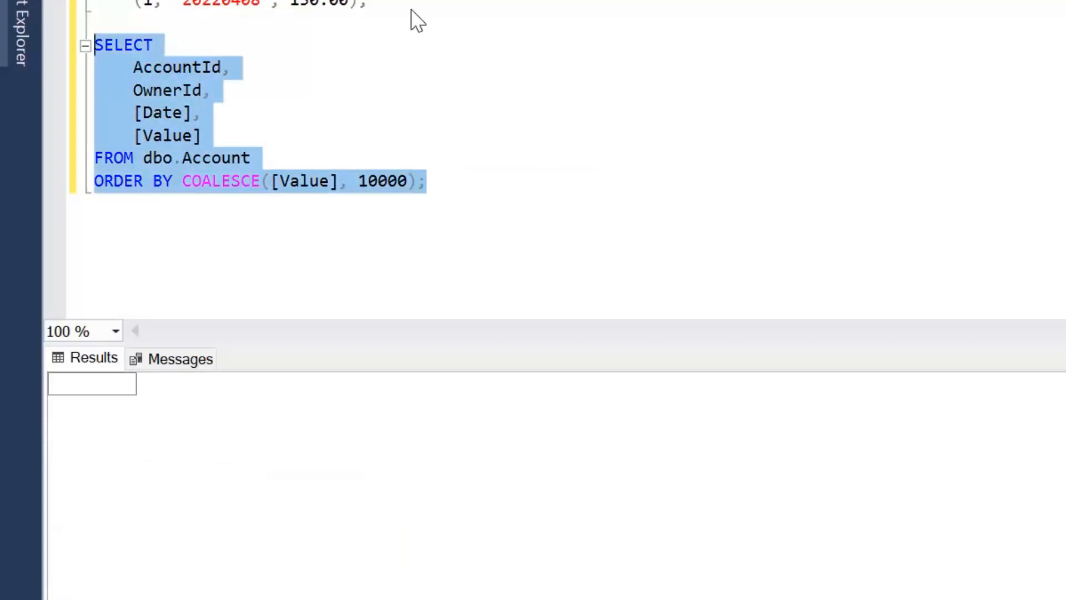
key("F5")
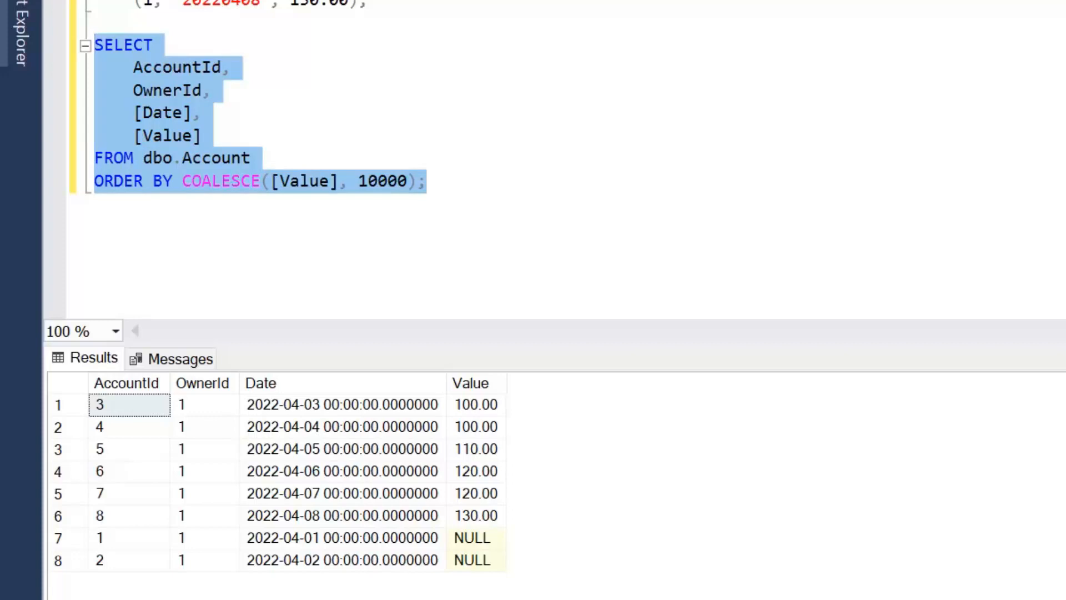
Use 'ABC' as the COALESCE fallback and run the query, triggering error 8114
left_click(427, 181)
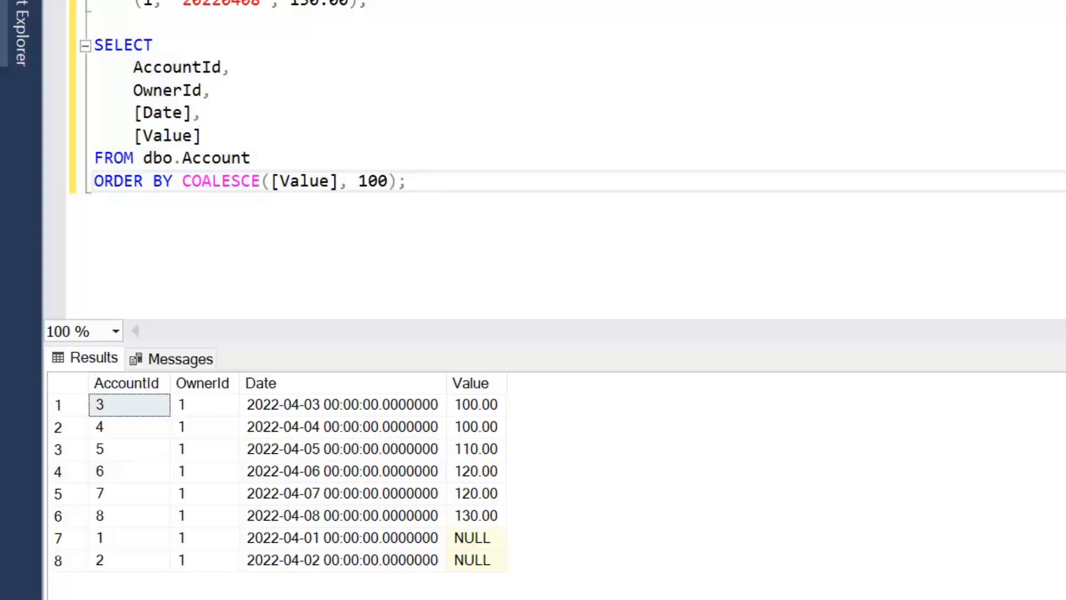
type("'AB")
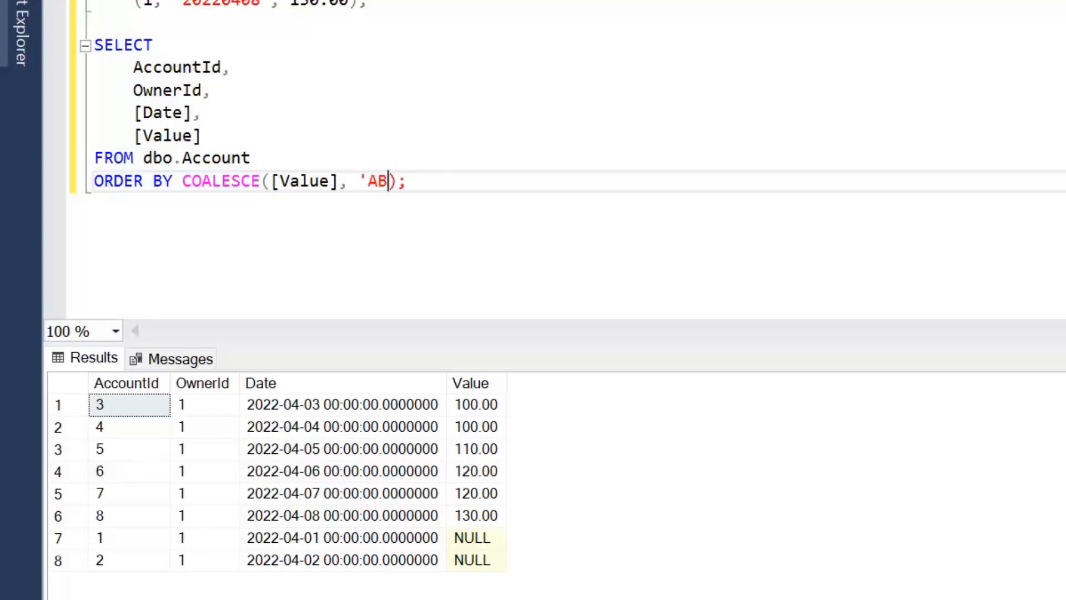
type("C")
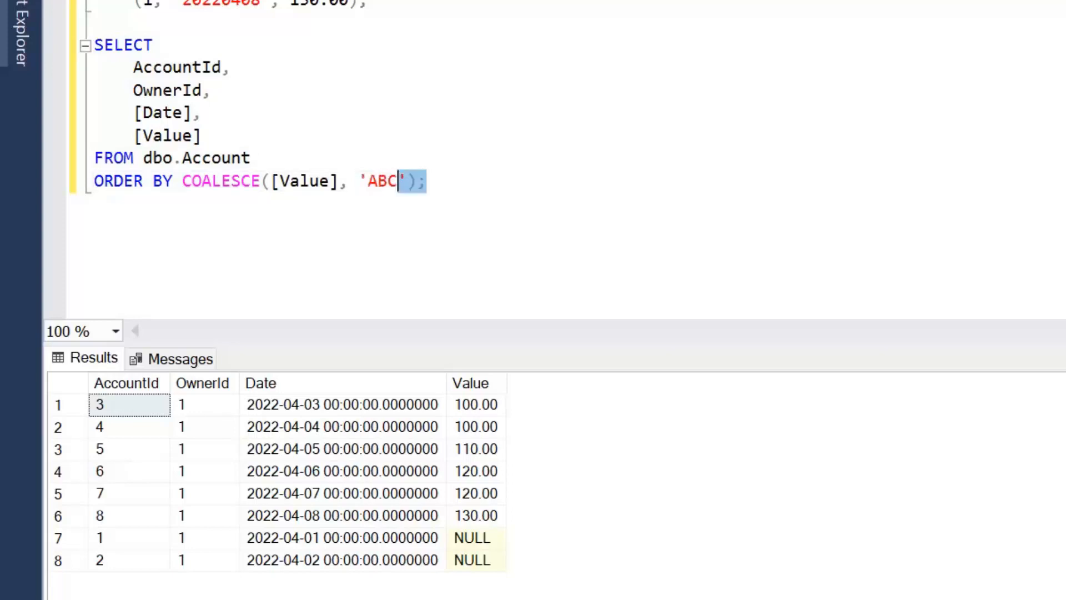
left_click_drag(425, 181, 94, 45)
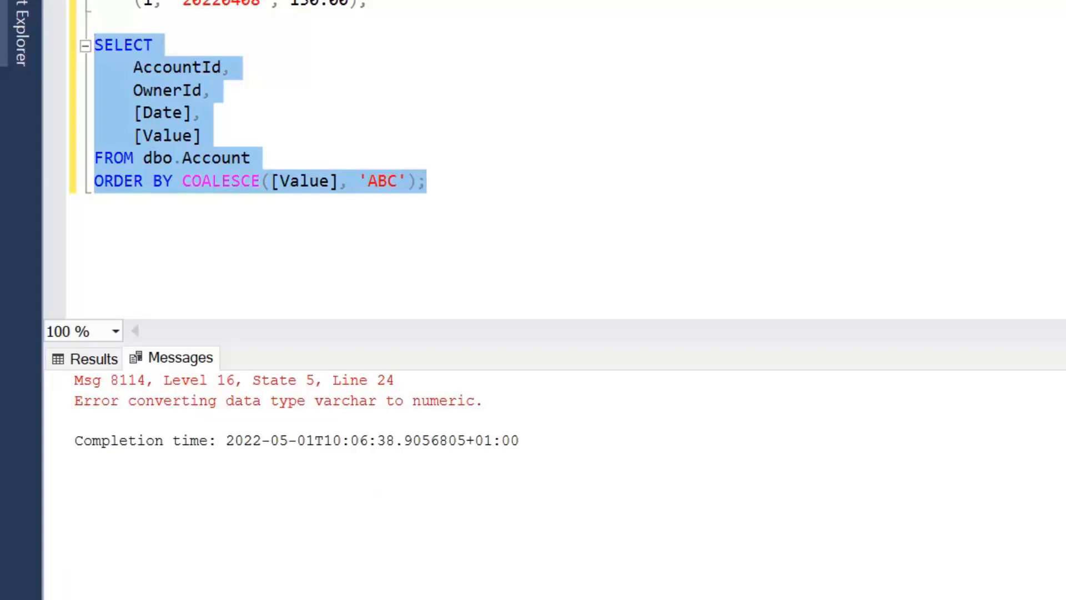
mouse_move(421, 194)
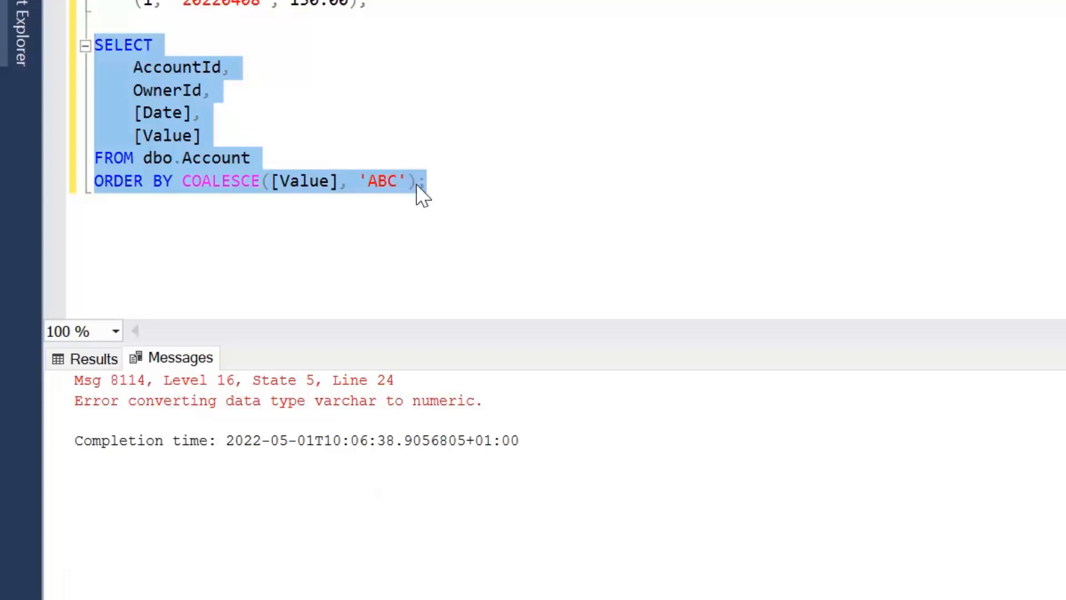
left_click(425, 182)
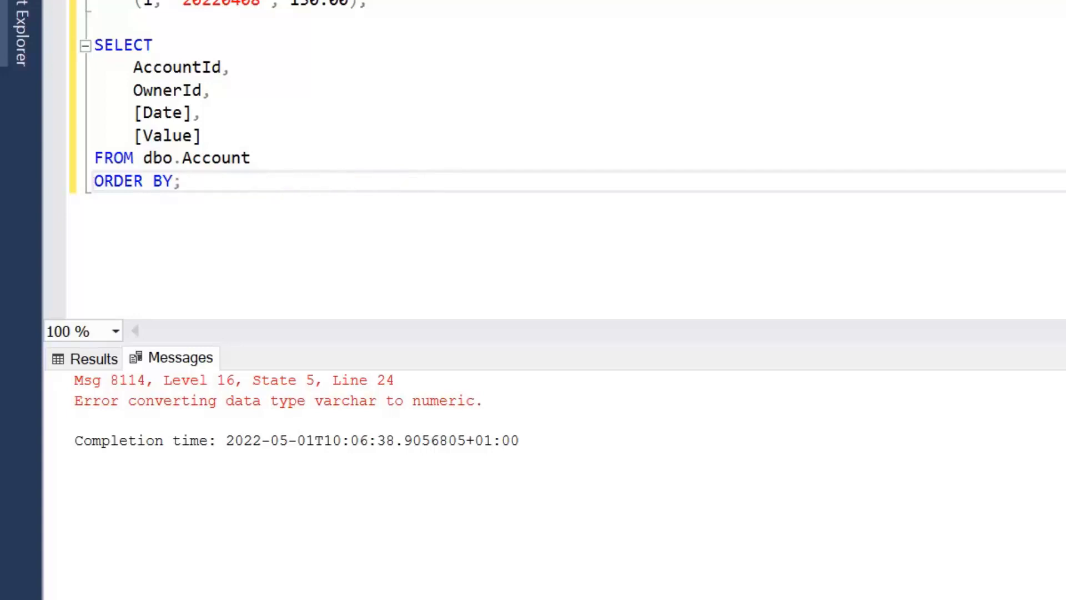
Order by CASE WHEN [Value] IS NULL THEN 2 ELSE 1 END, then [Value]
type("CASE;")
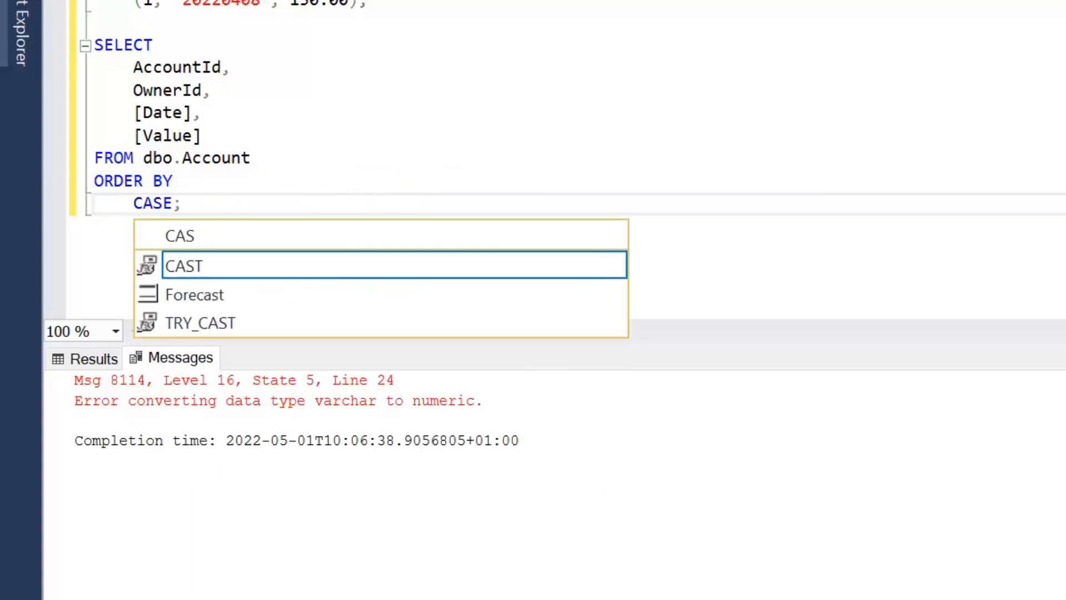
type("WHEN [Value] IS NULL THEN")
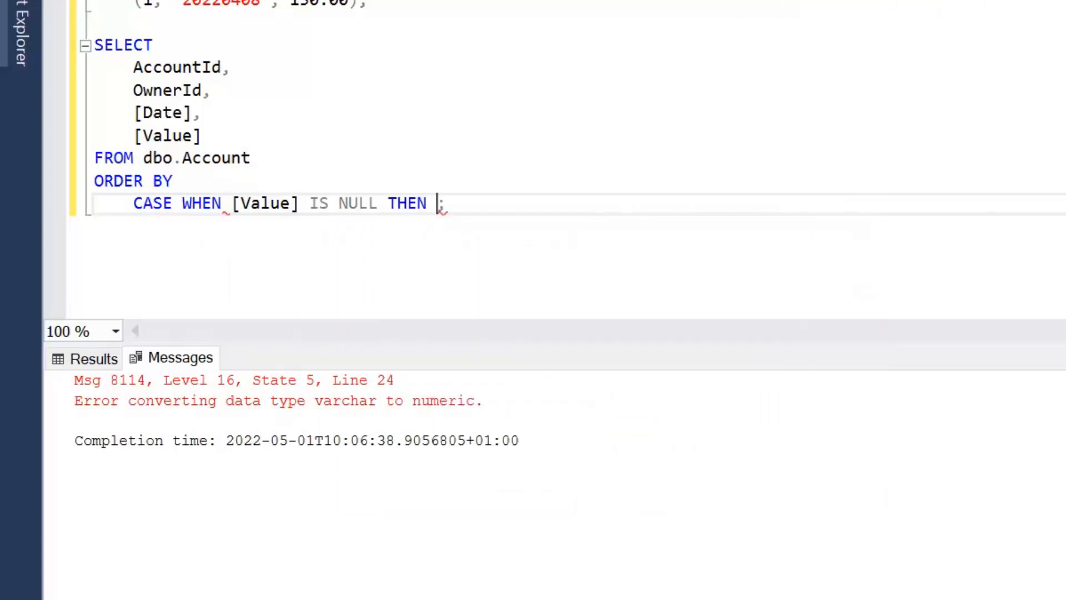
type("2 EL")
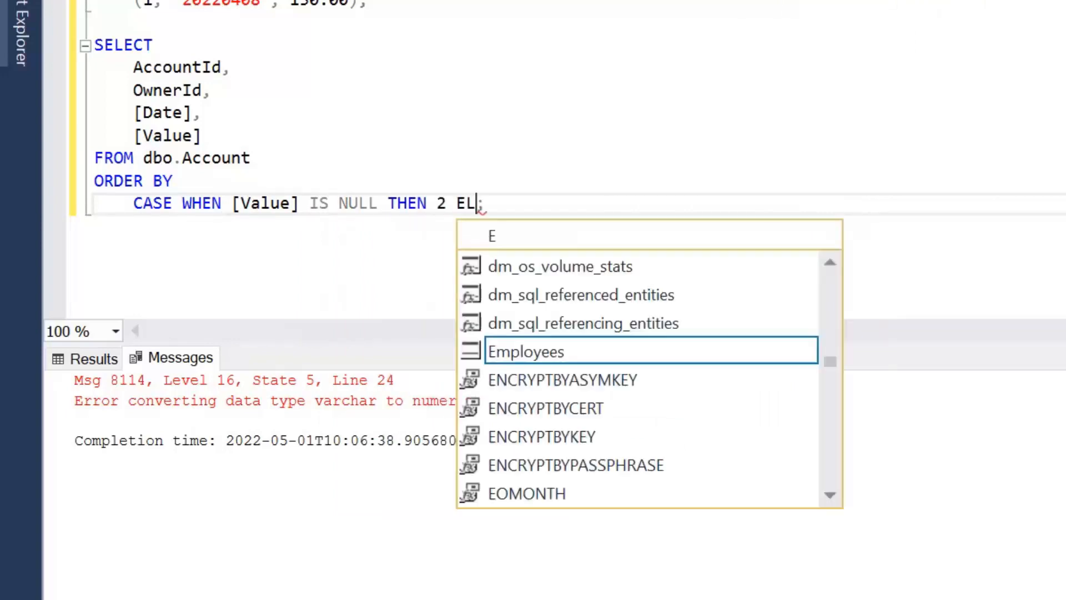
type("SE 1 END")
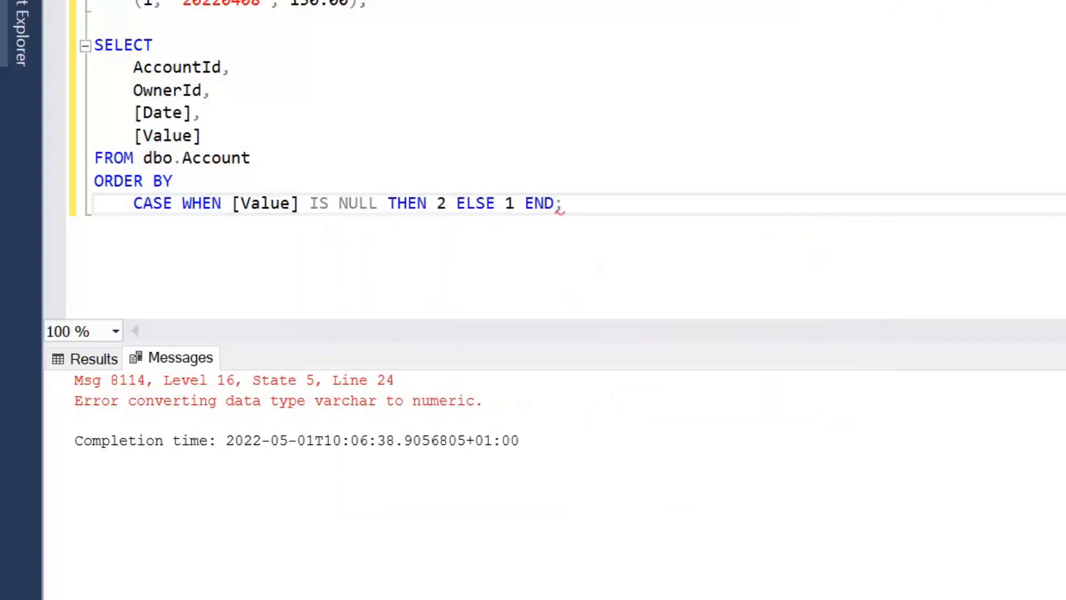
scroll("up", 3)
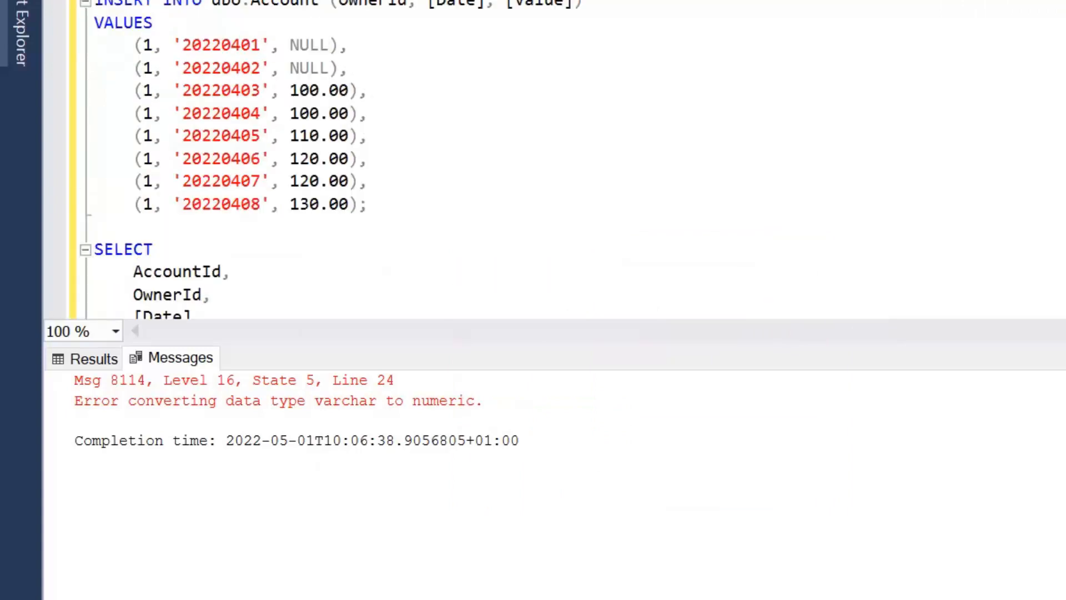
scroll("down", 3)
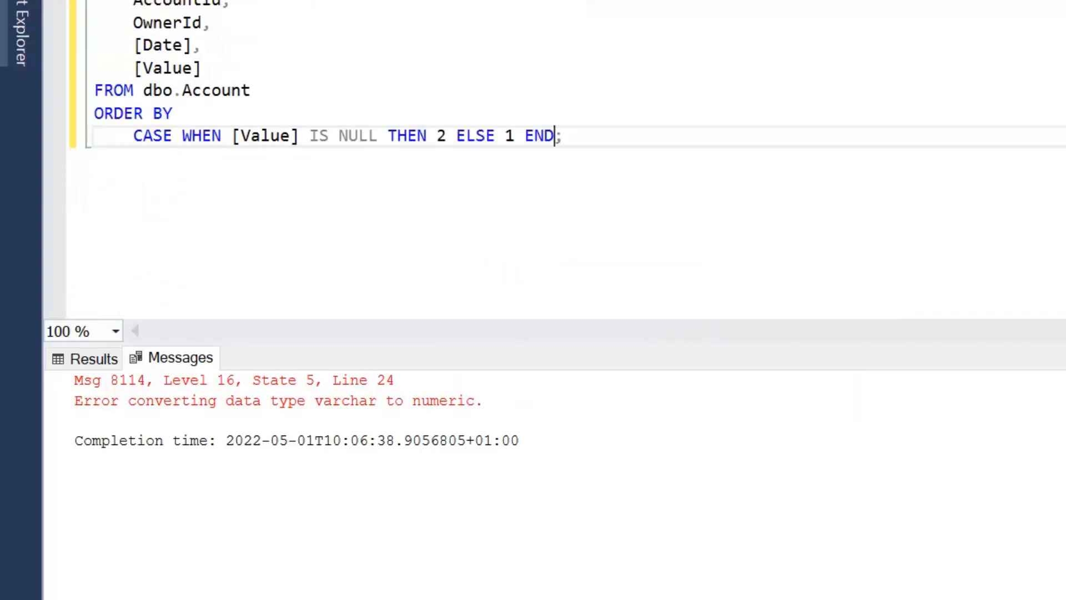
type(",")
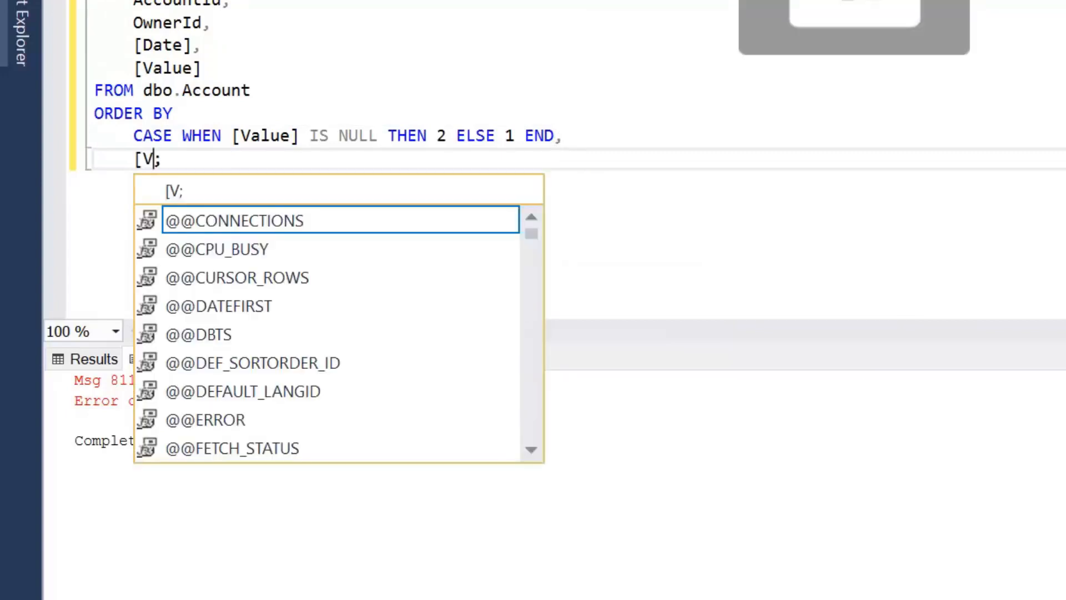
type("alue]")
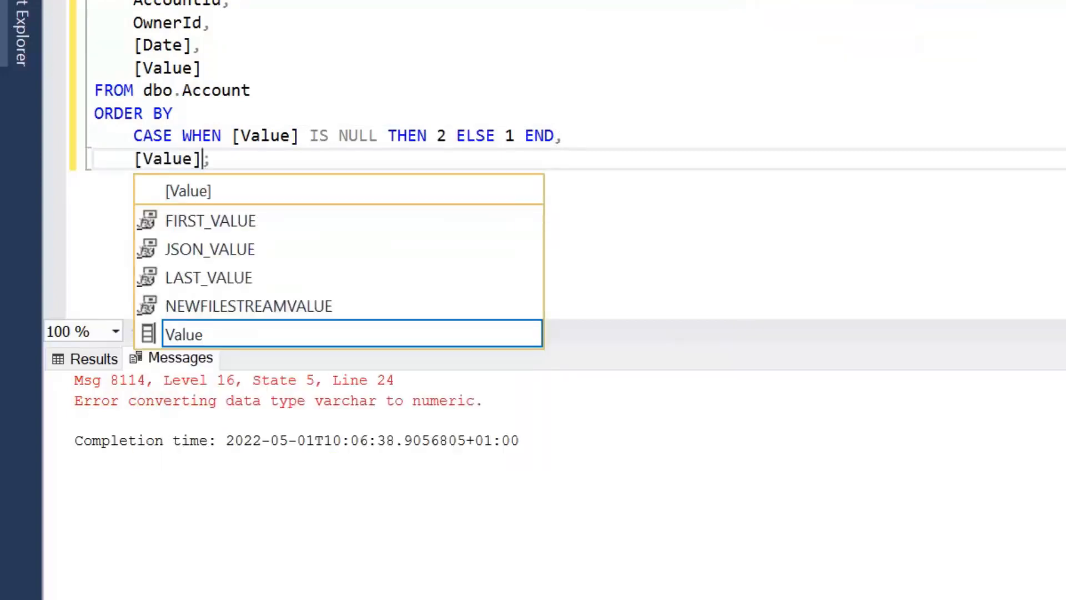
key("Escape")
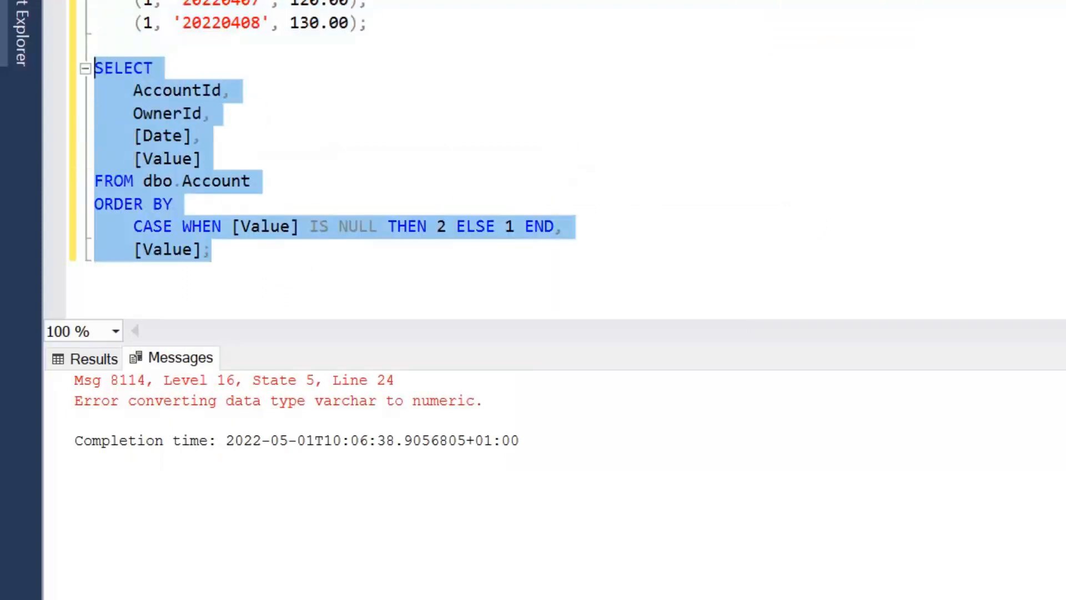
Execute the CASE-ordered query, showing 100.00 through 130.00 then both NULL rows
left_click(94, 358)
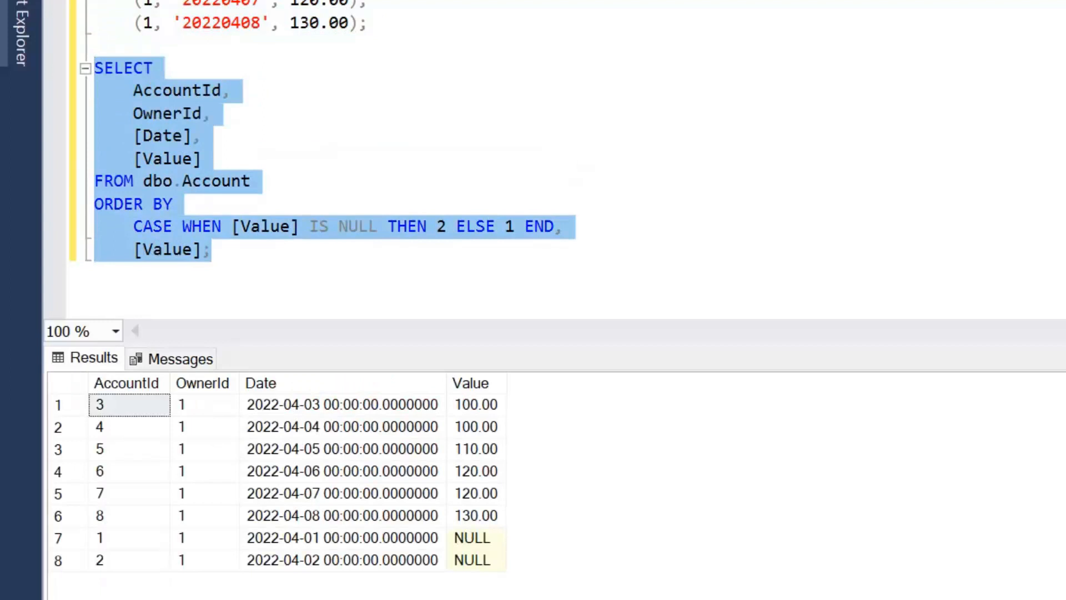
mouse_move(310, 341)
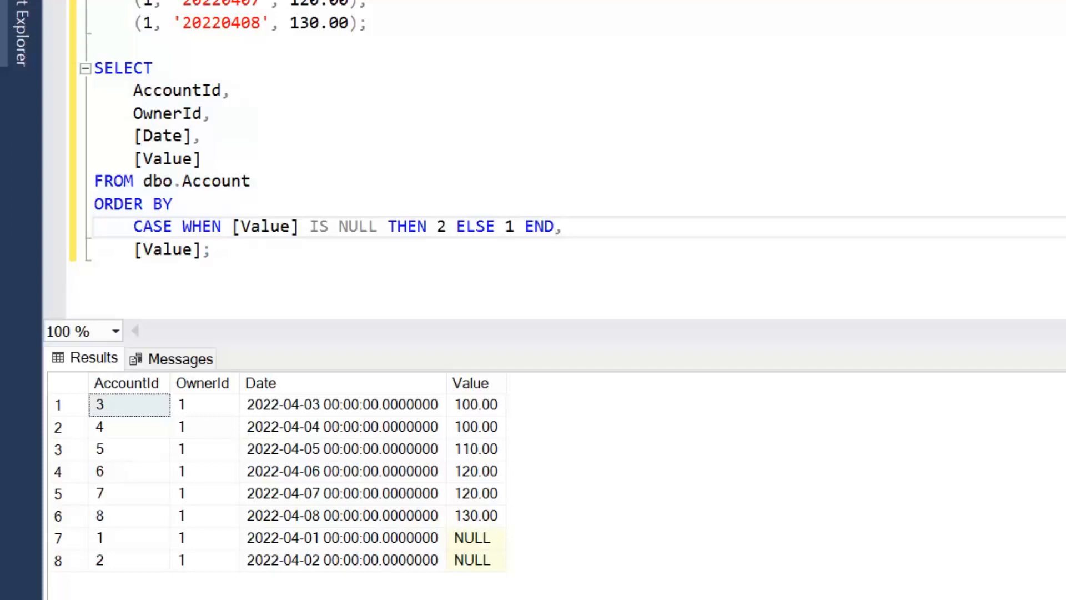
left_click(554, 226)
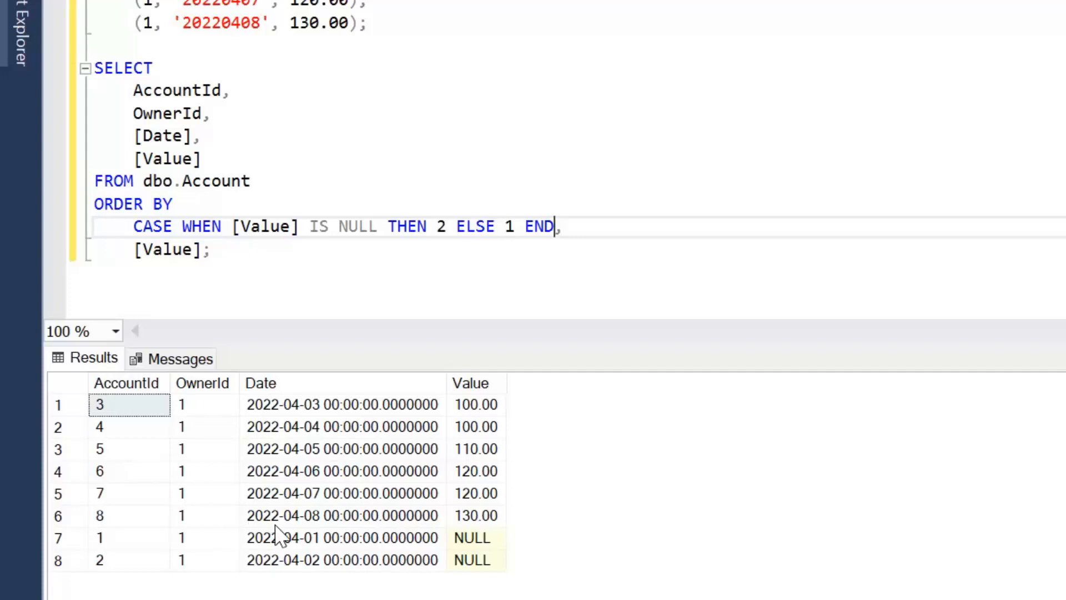
mouse_move(306, 544)
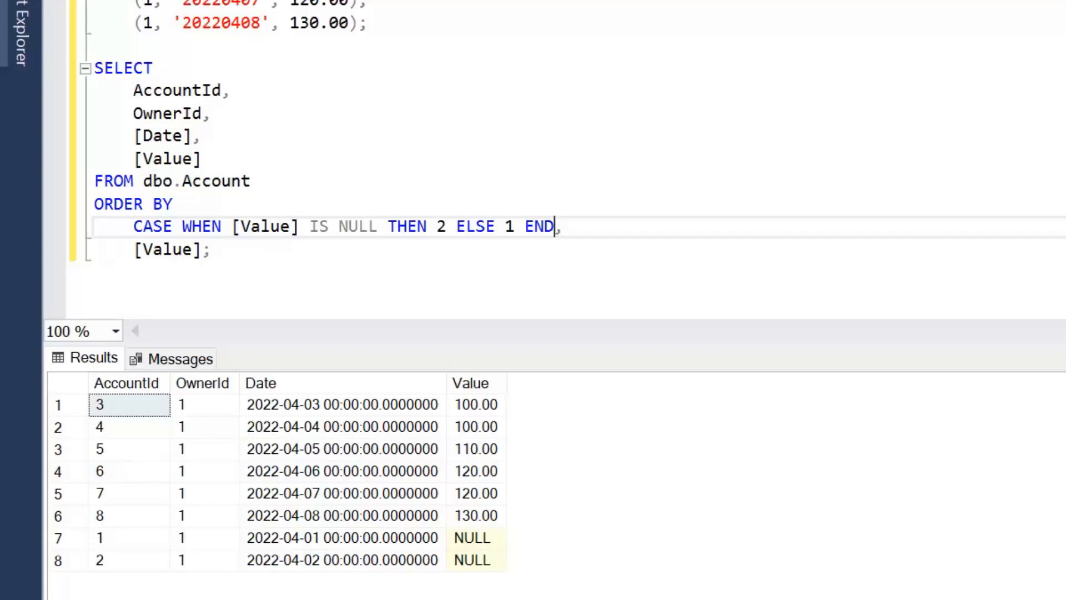
Open the SQLQuery2.sql Product script and view its eight unsorted product rows
left_click(132, 106)
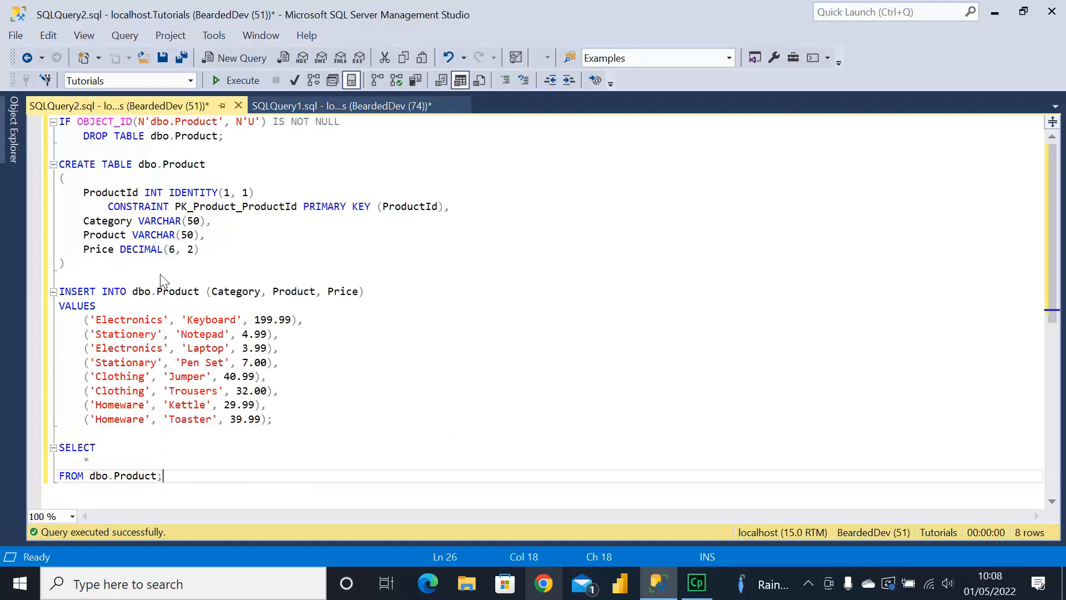
mouse_move(176, 276)
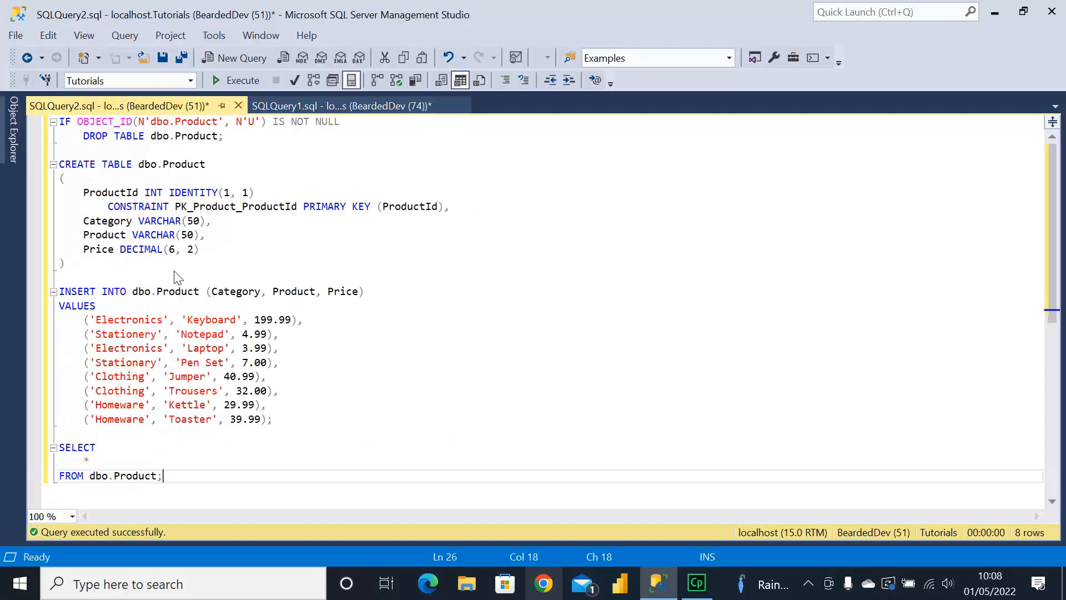
mouse_move(190, 272)
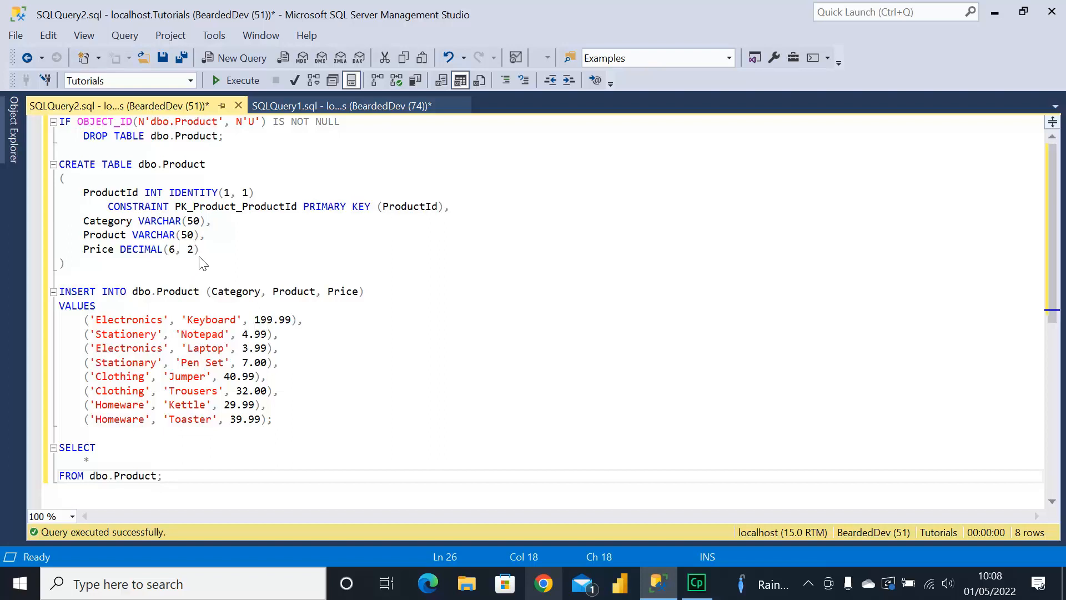
mouse_move(212, 253)
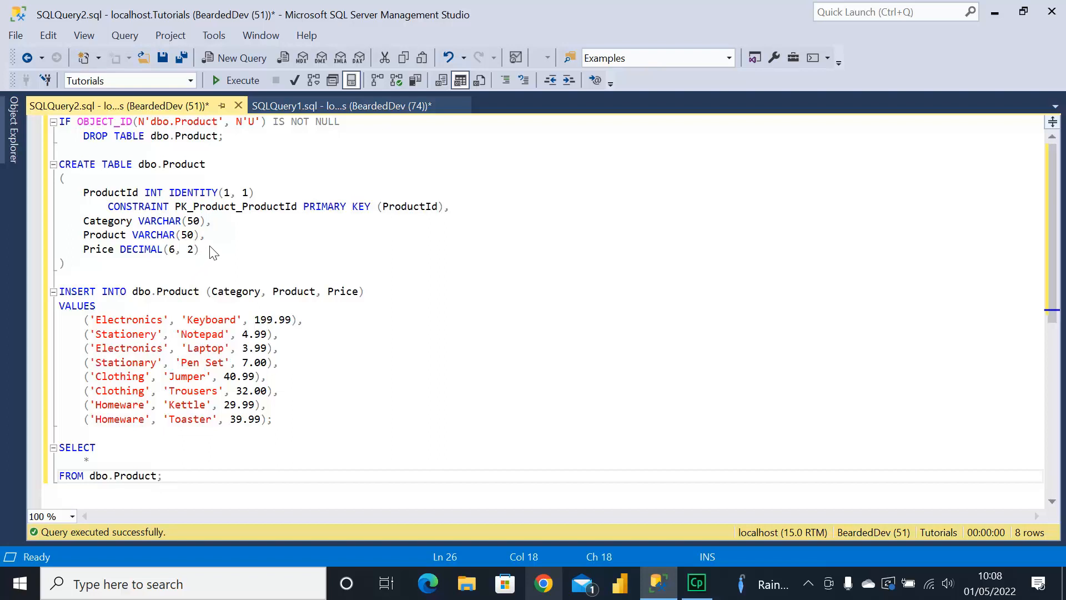
mouse_move(220, 239)
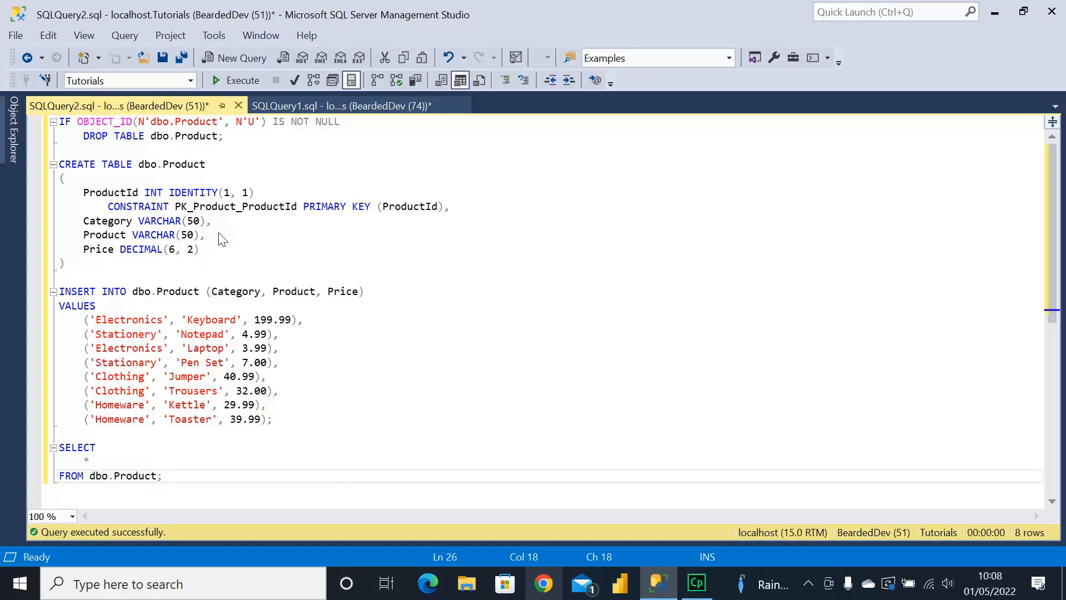
mouse_move(230, 224)
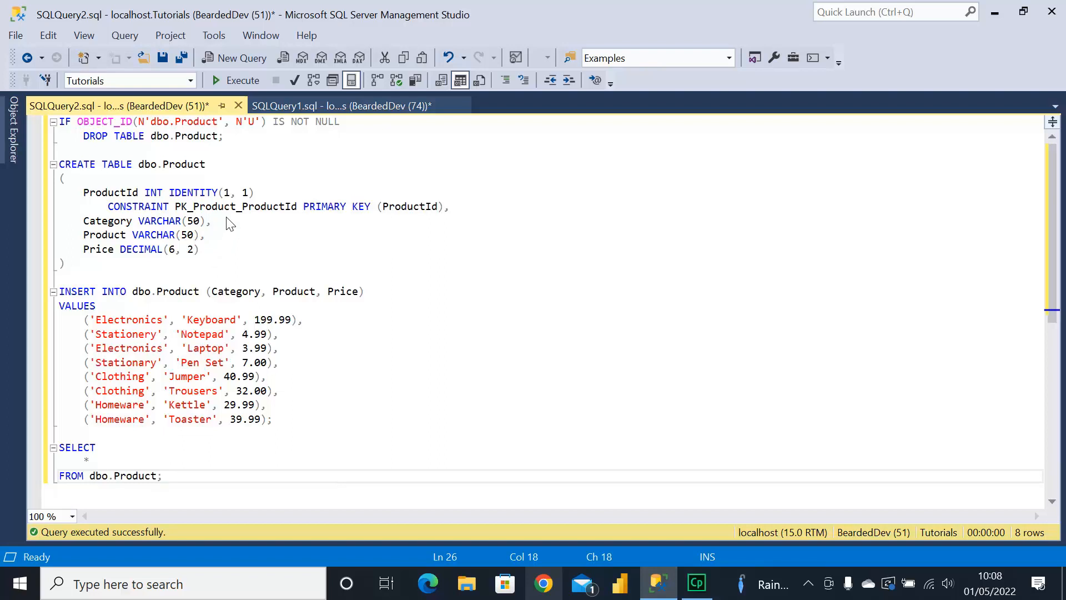
mouse_move(234, 206)
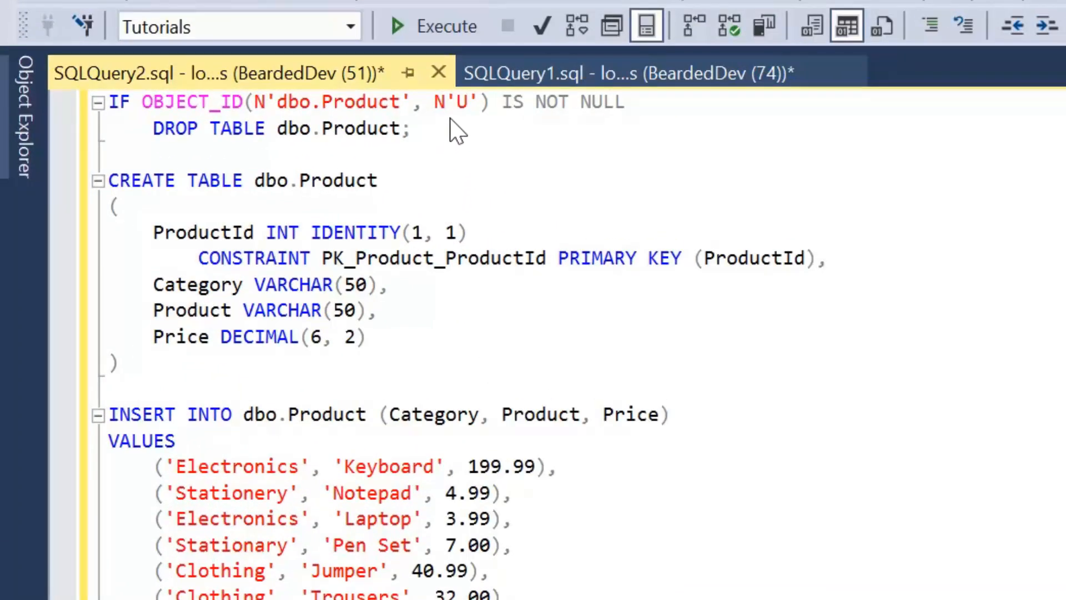
mouse_move(454, 82)
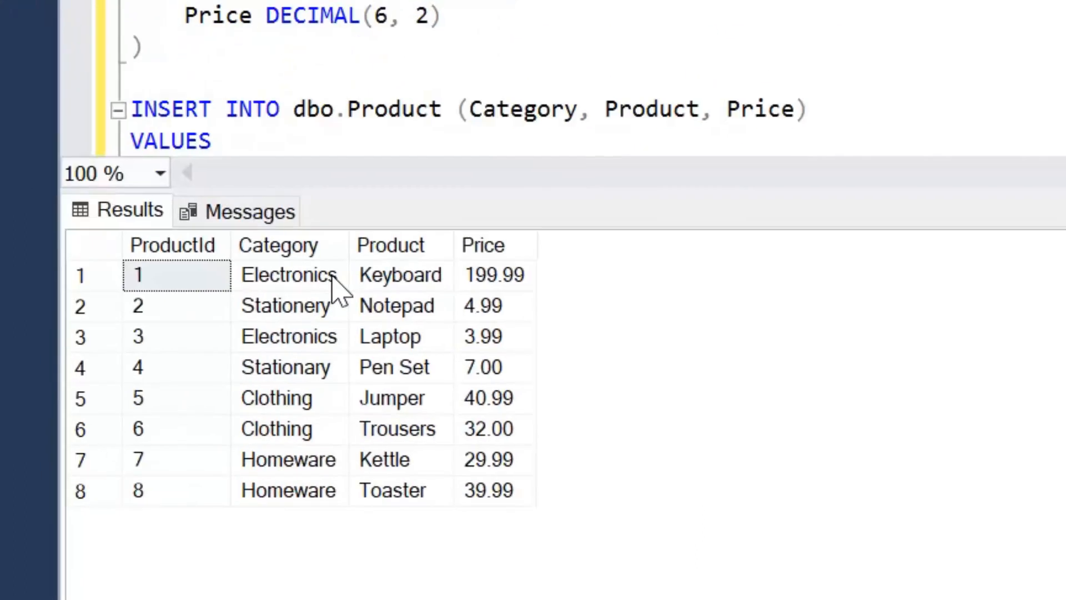
mouse_move(448, 234)
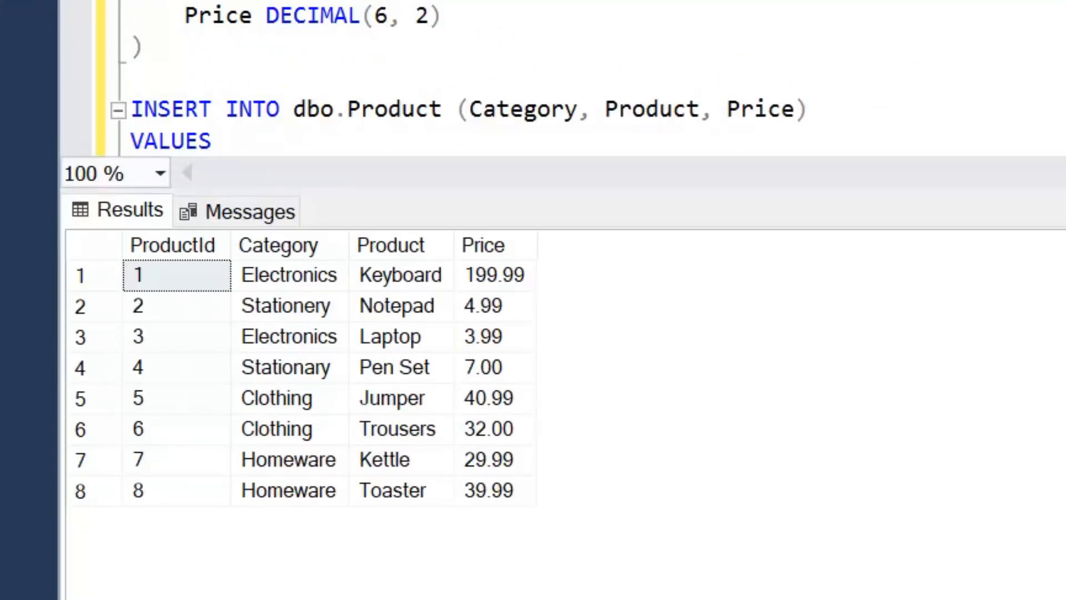
scroll("up", 3)
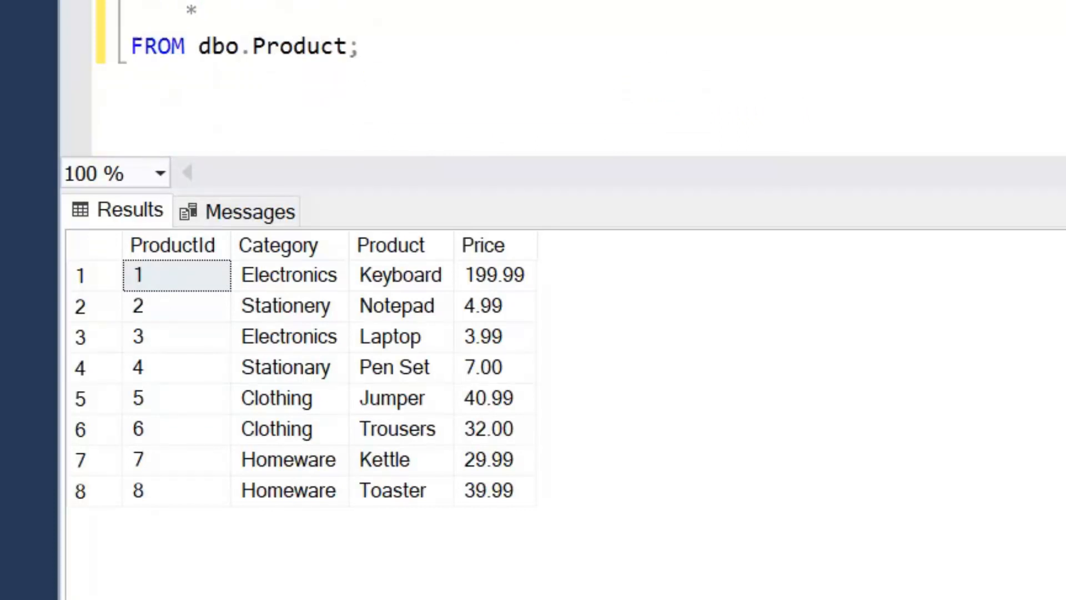
Add ORDER BY Category to the Product query and run it
scroll("up", 3)
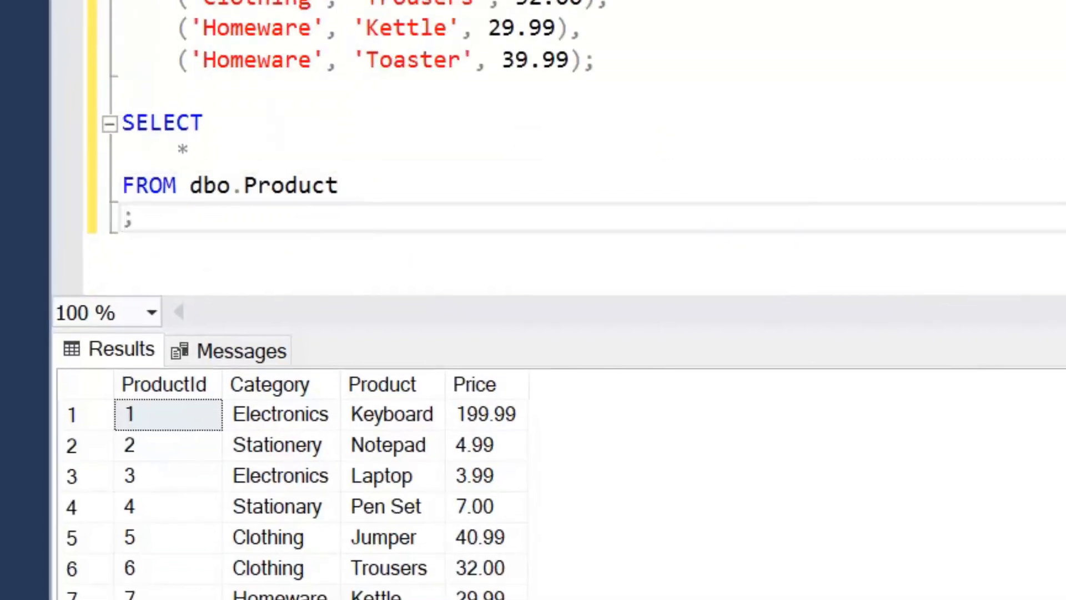
type("ORDER BY Category")
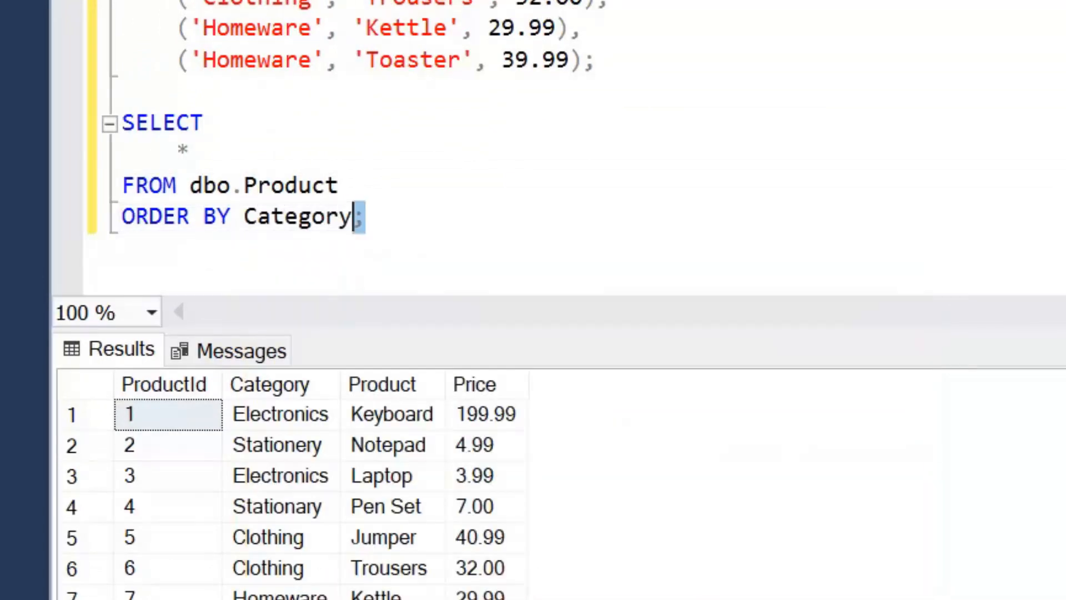
left_click_drag(366, 216, 204, 121)
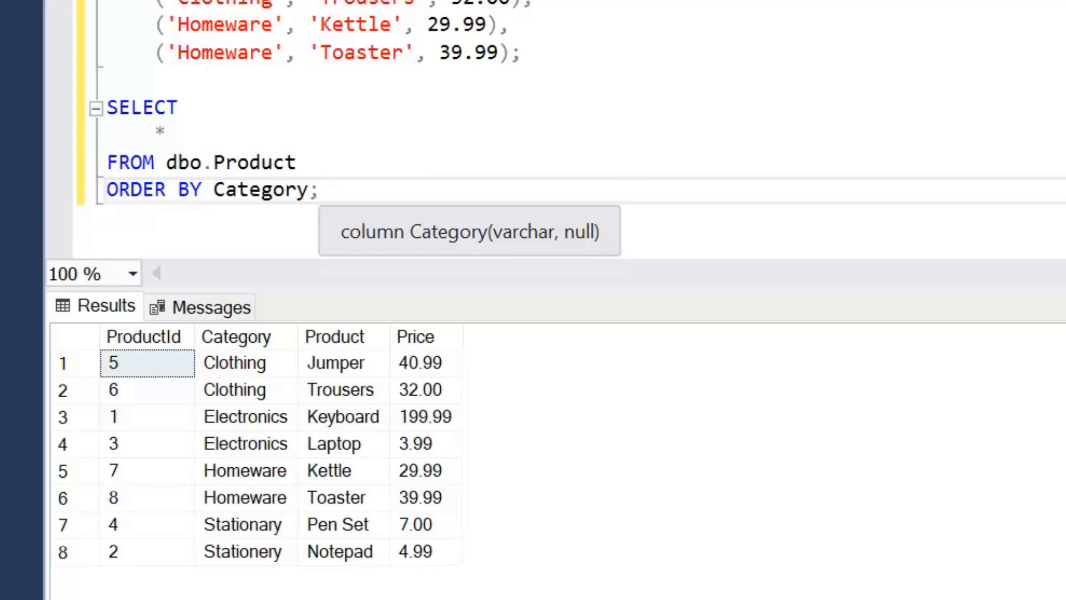
left_click(320, 188)
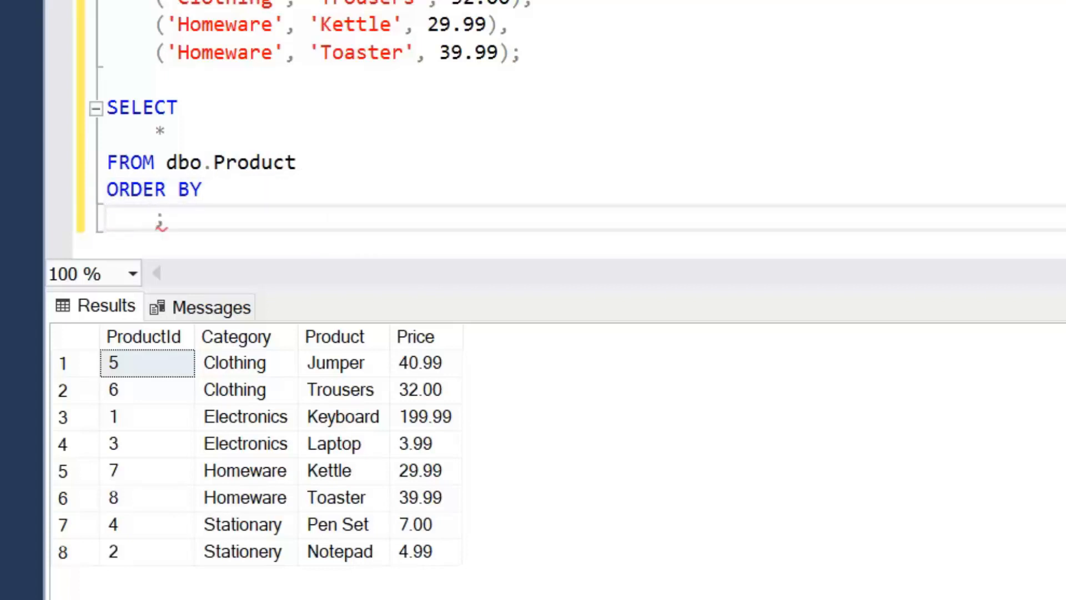
Begin a CASE Category sort ranking Electronics 1 and HomeWare 2
type("CASE")
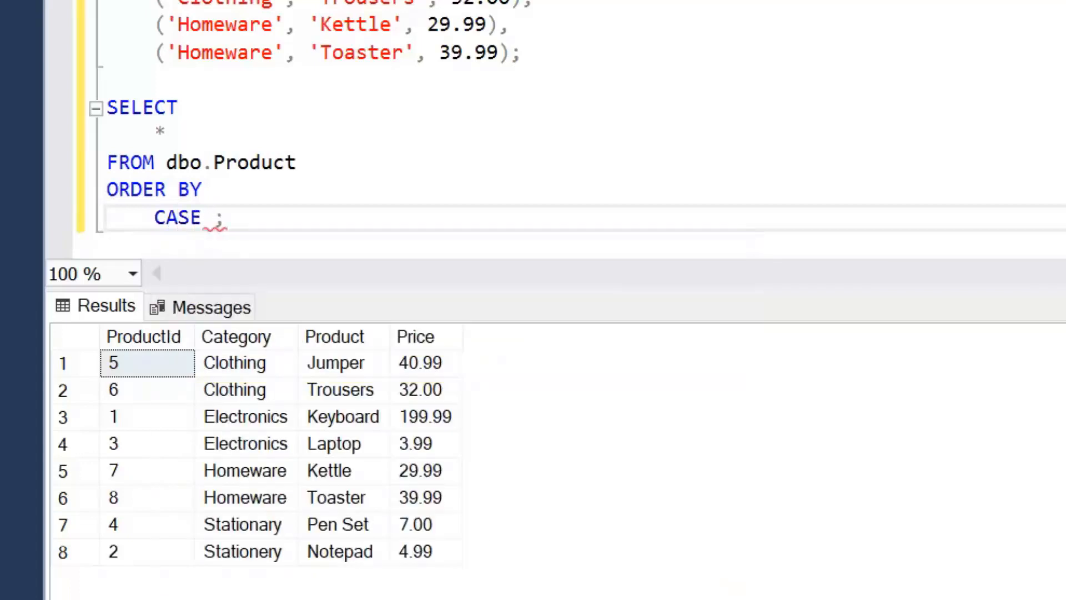
type("Category")
type("WHEN ;")
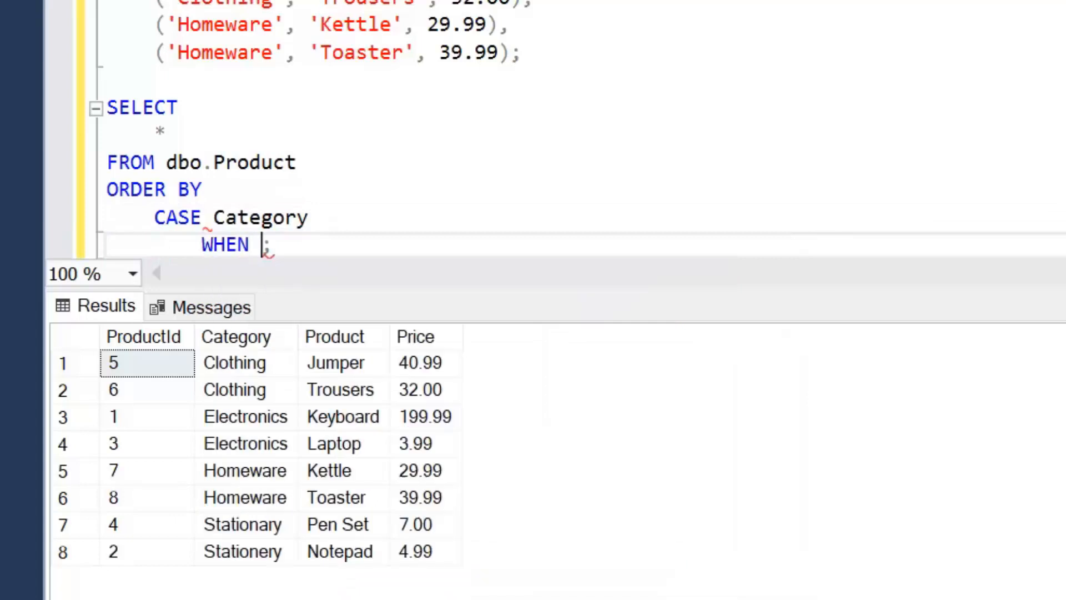
type("Electronics TH")
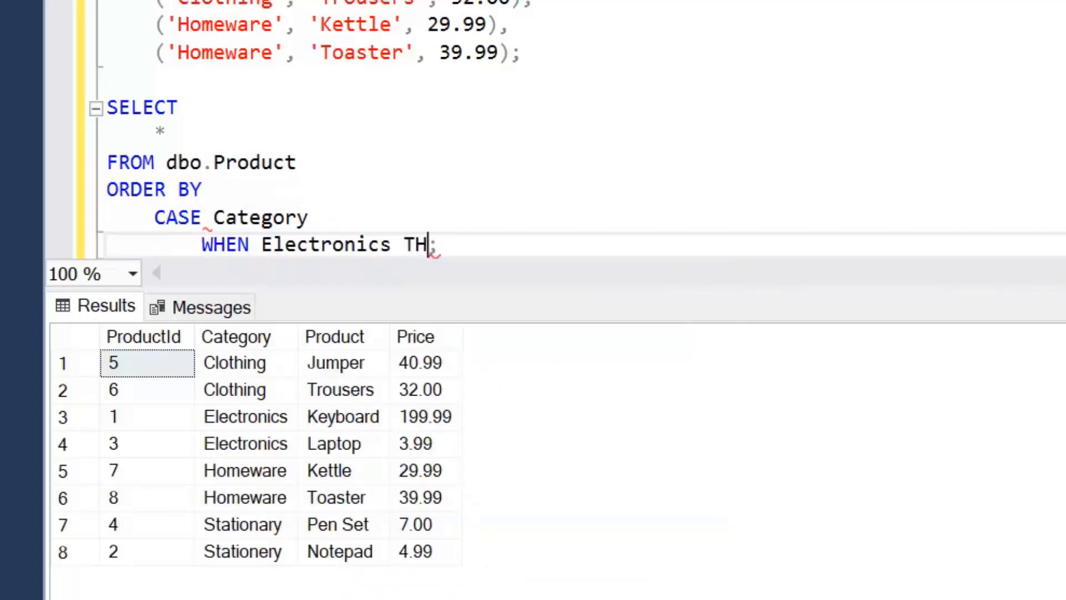
type("EN 1")
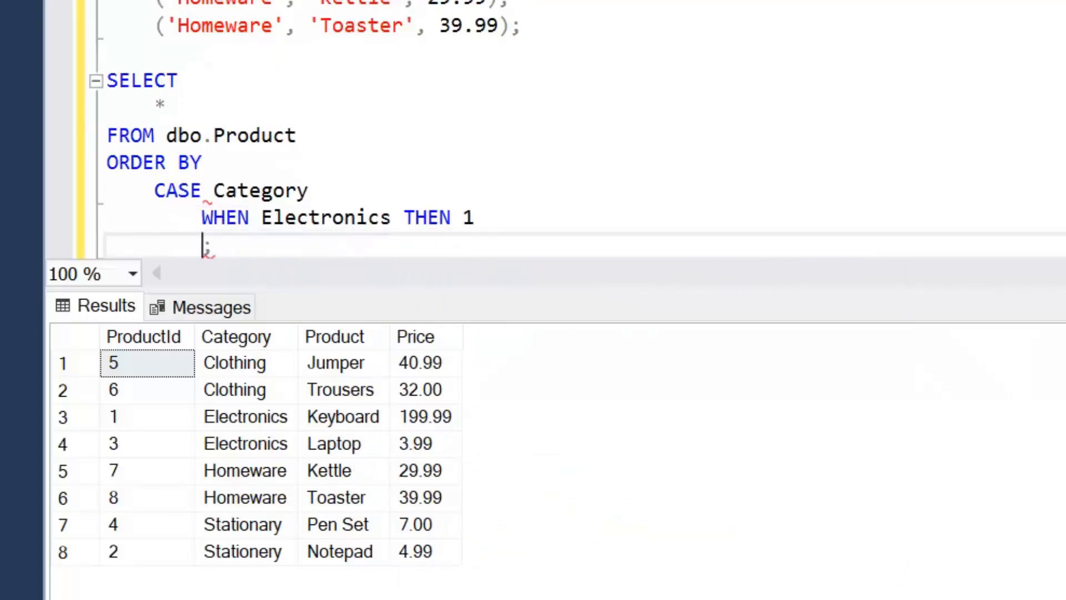
type("WHEN")
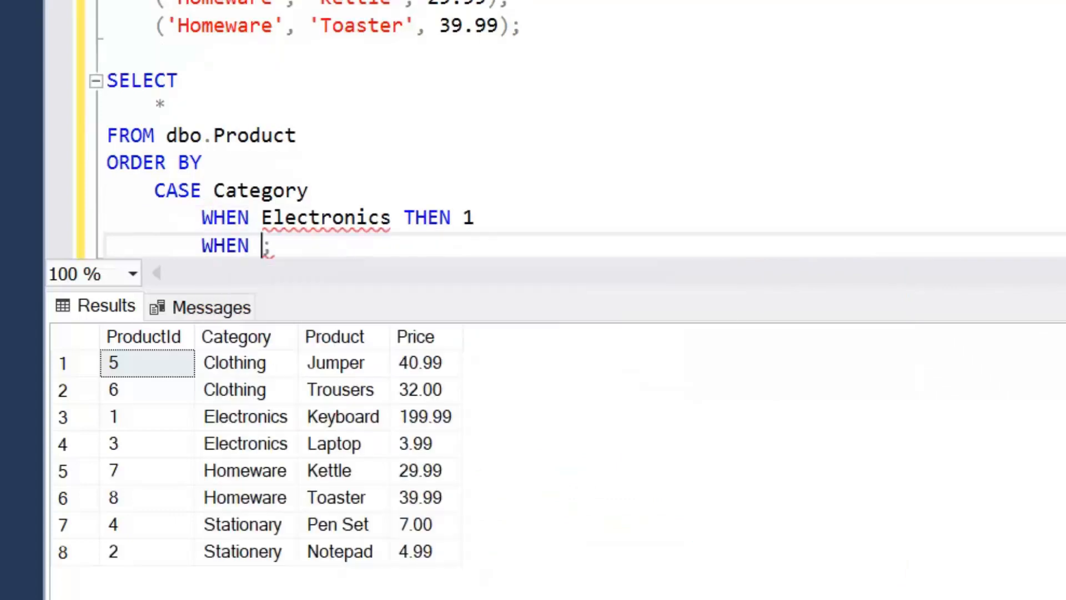
type("HomeWare THEN")
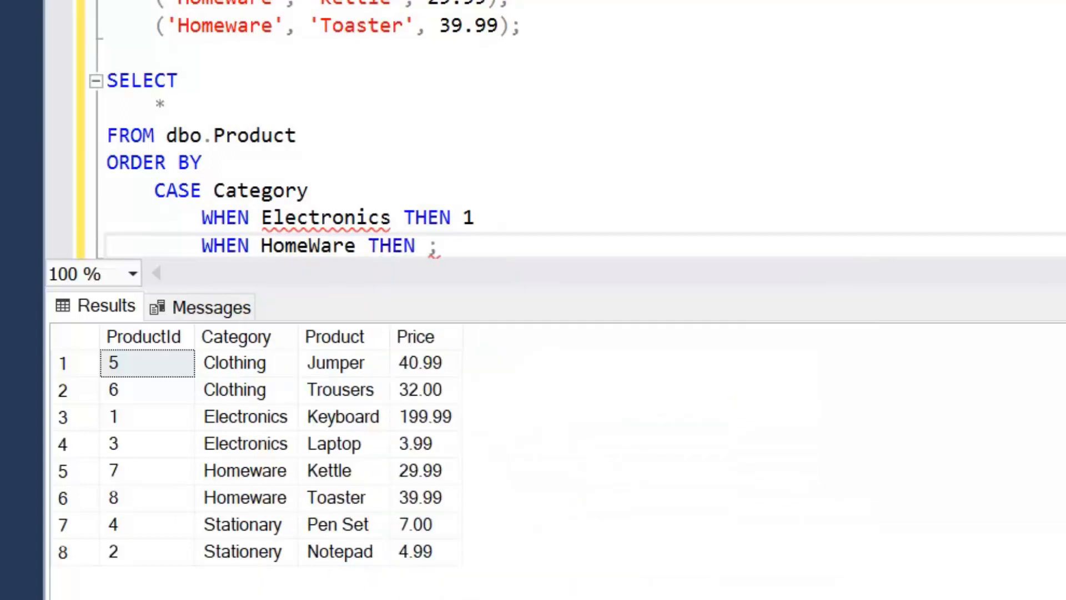
type("2")
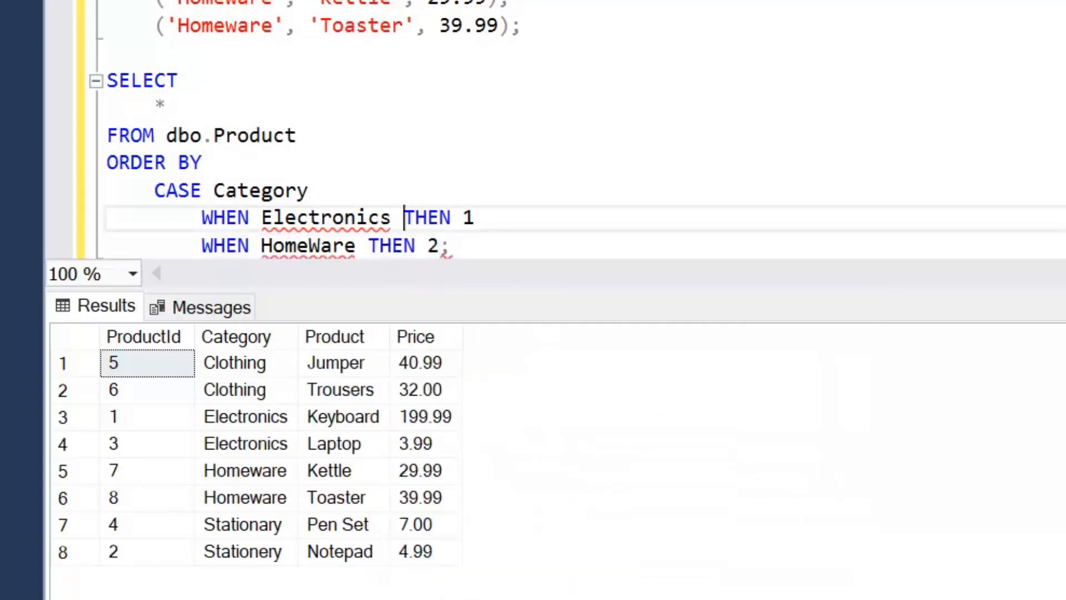
type("'")
type("WHEN ;")
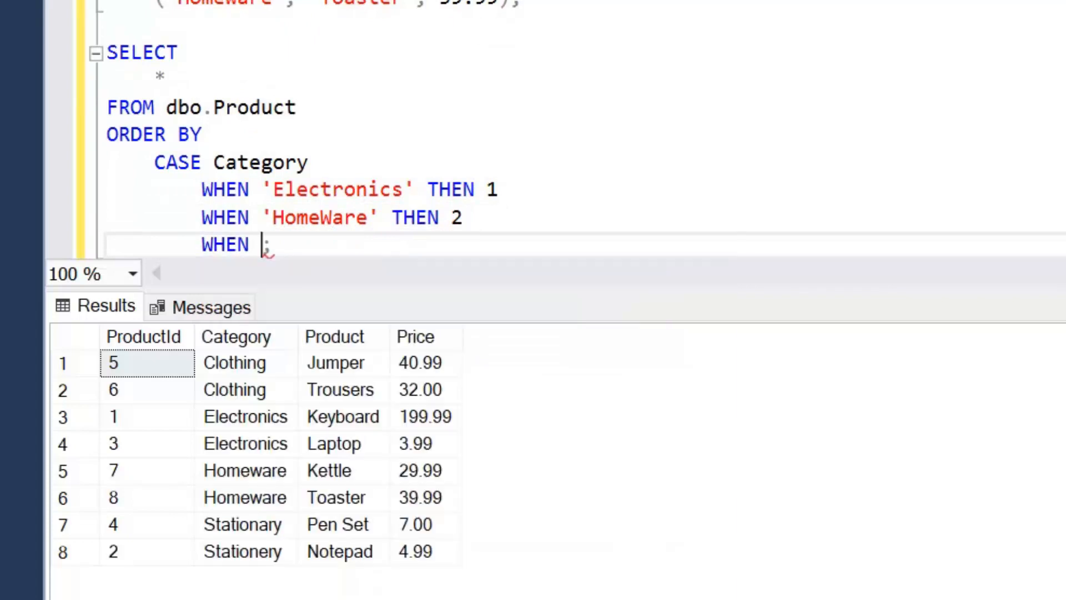
Rank Clothing 3 and Stationery 4, with ELSE 5 END
type("'Clothing'")
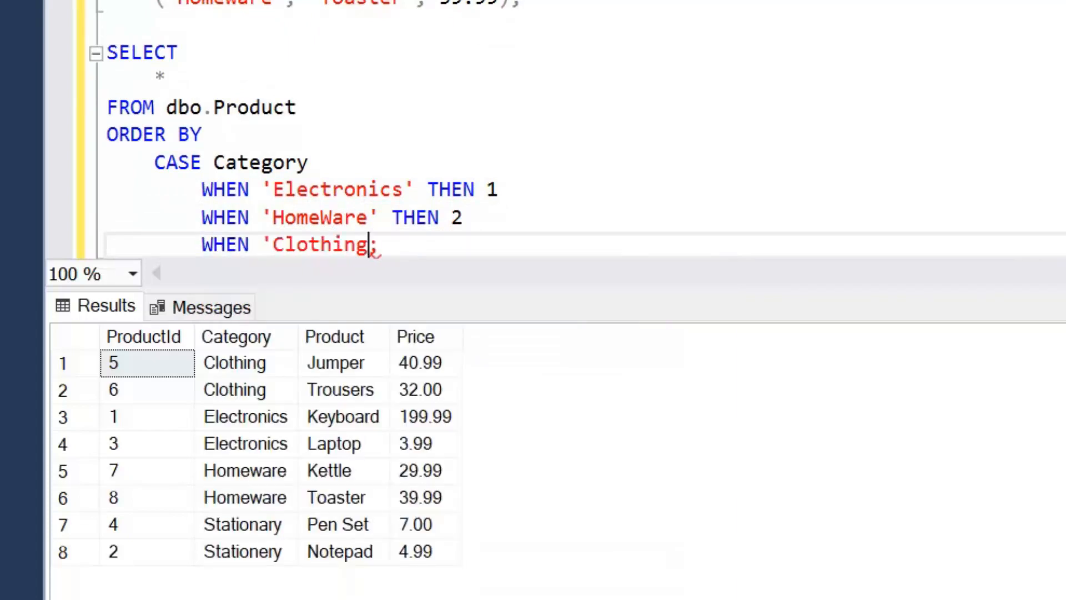
type("THEN 3")
type("WHEN ;")
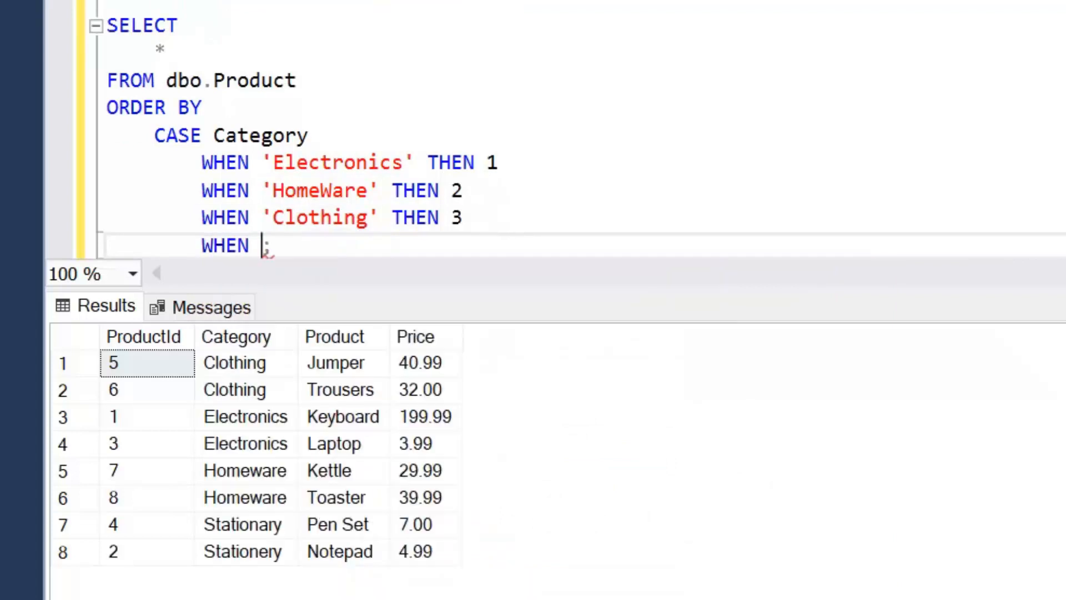
type("'Stationery' THEN 4")
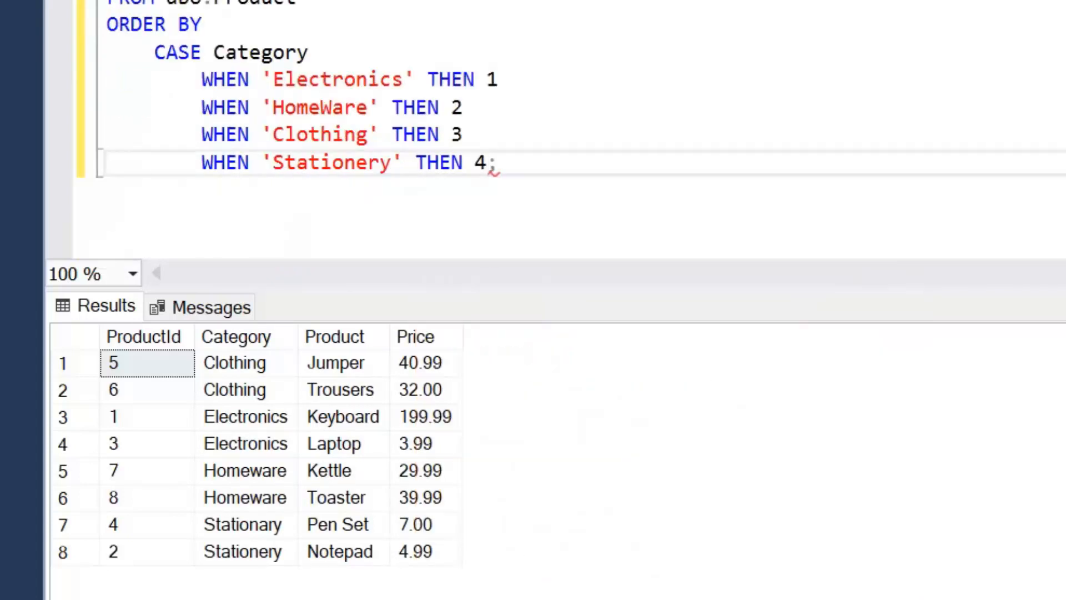
key("Return")
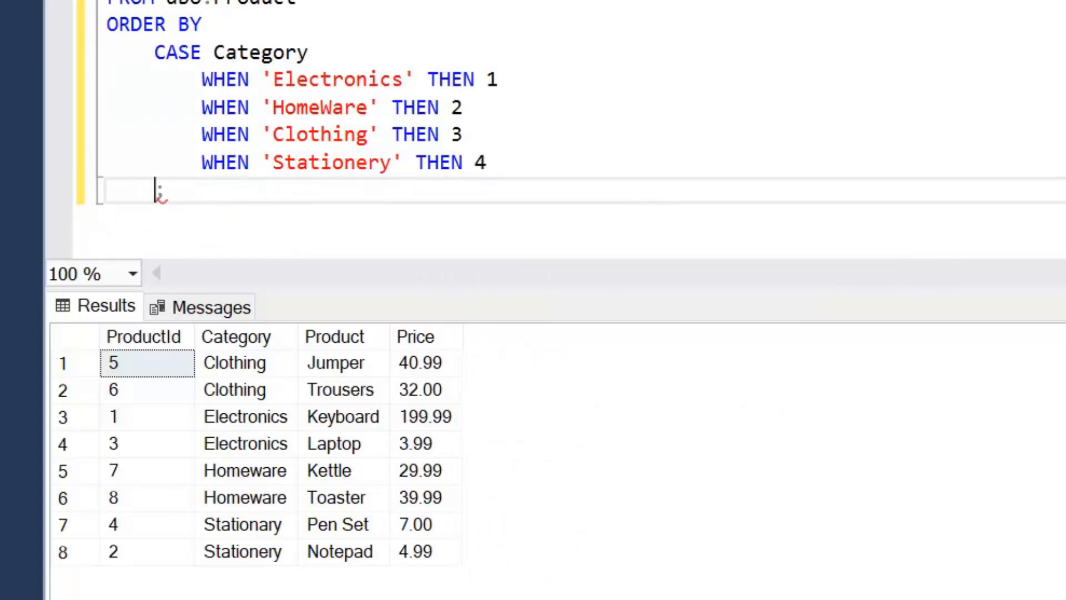
type("ELSE")
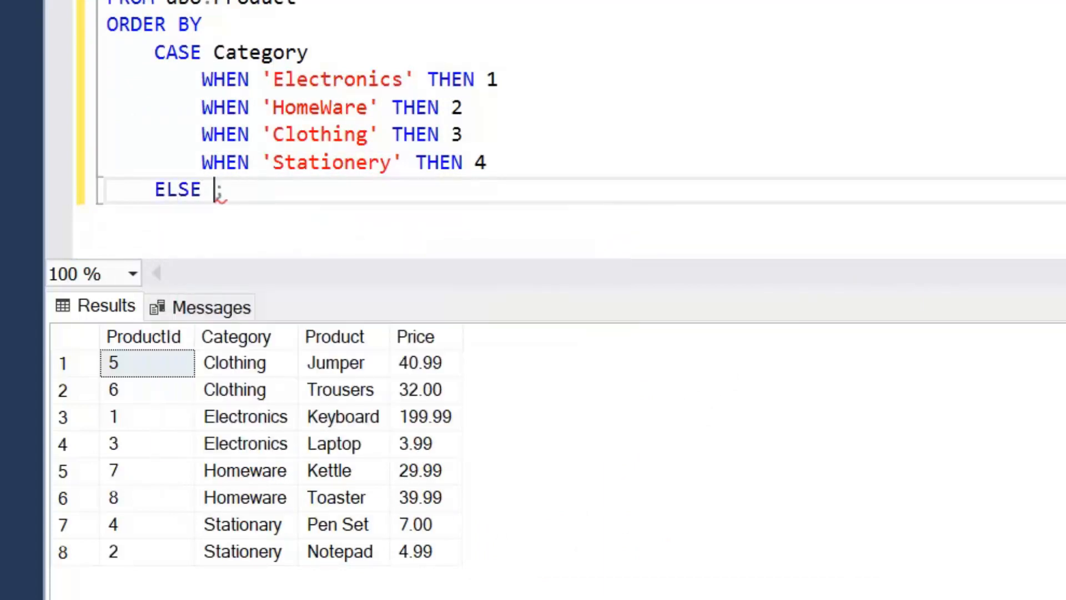
type("5 END")
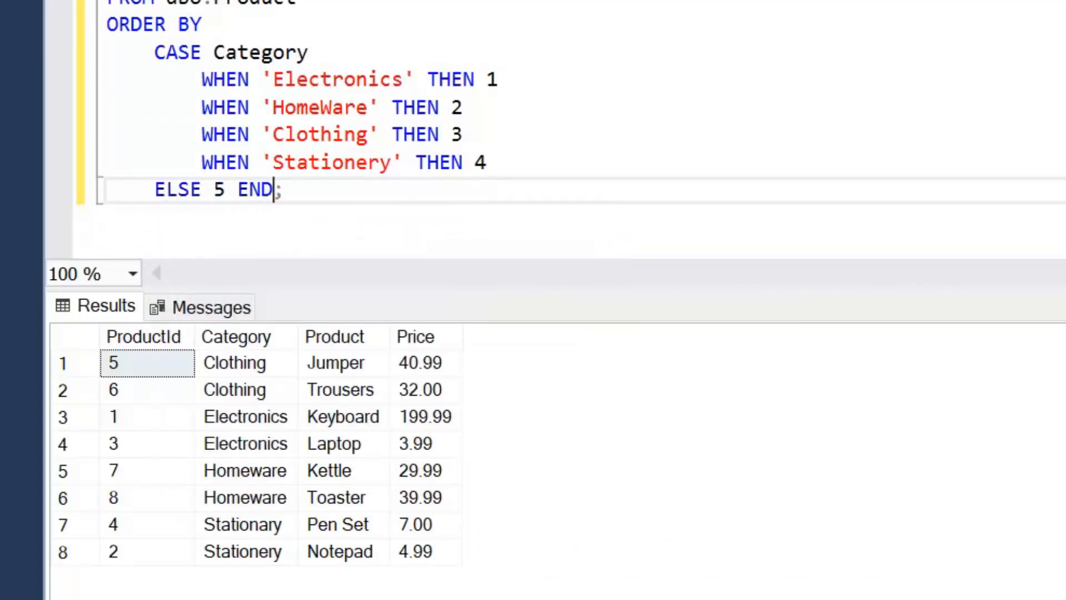